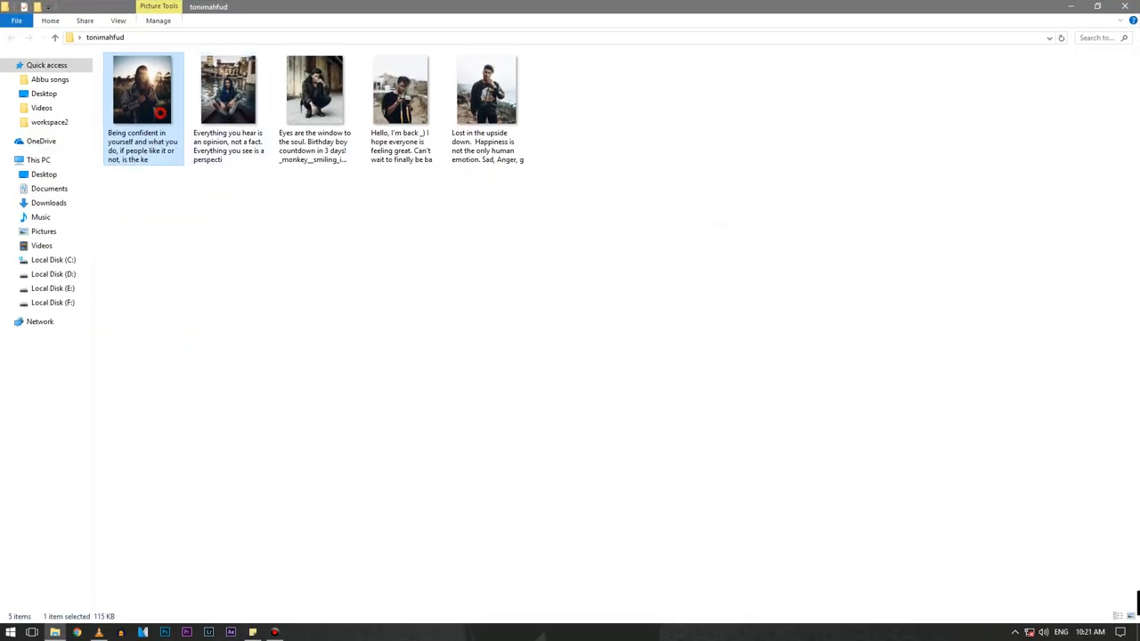
# View the first portrait in Photos and step forward through the next few images
pyautogui.doubleClick(142, 89)
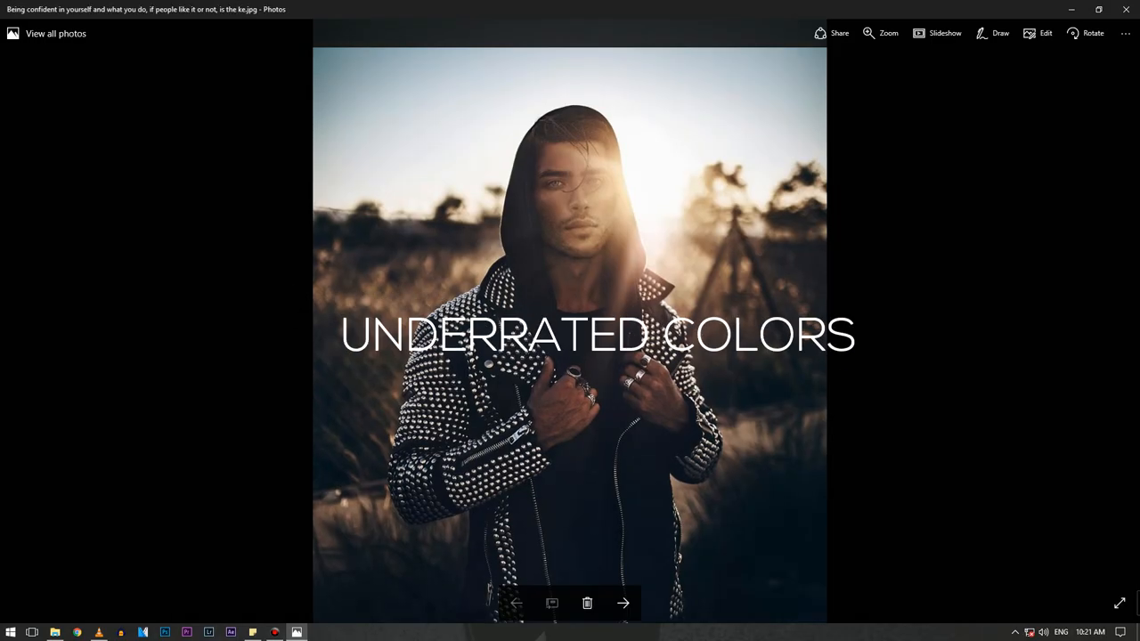
pyautogui.click(623, 602)
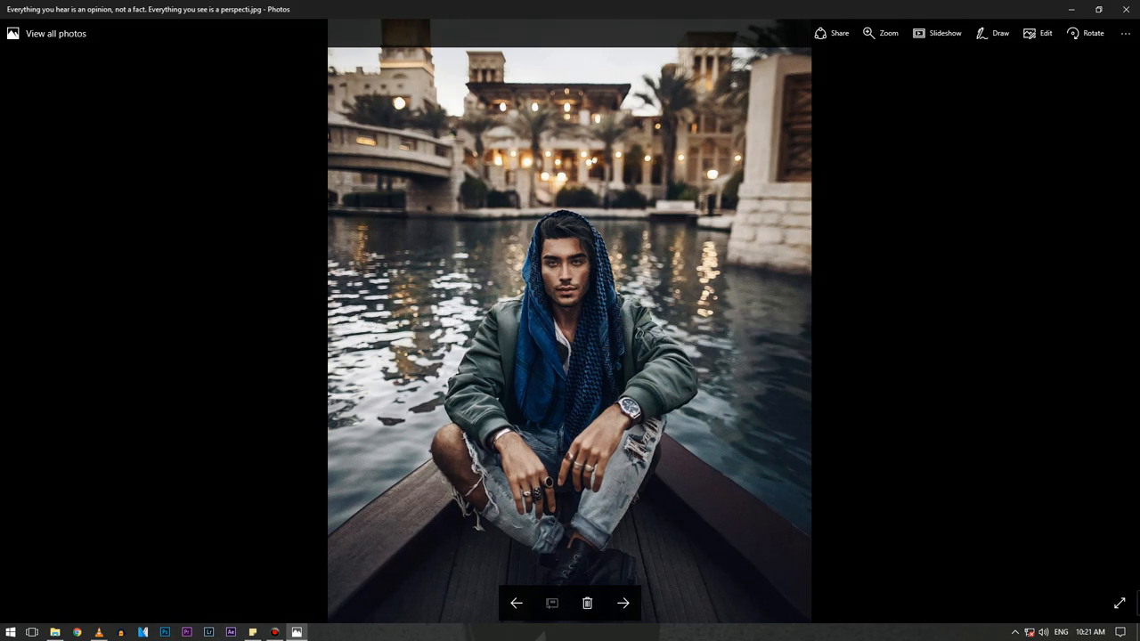
pyautogui.click(624, 602)
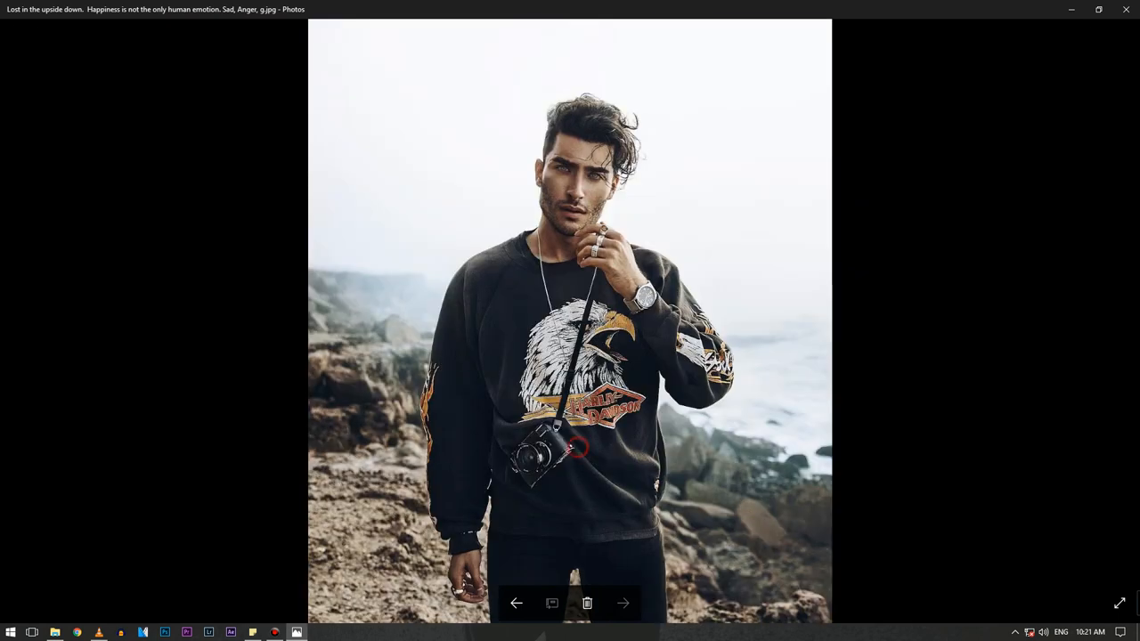
pyautogui.click(624, 602)
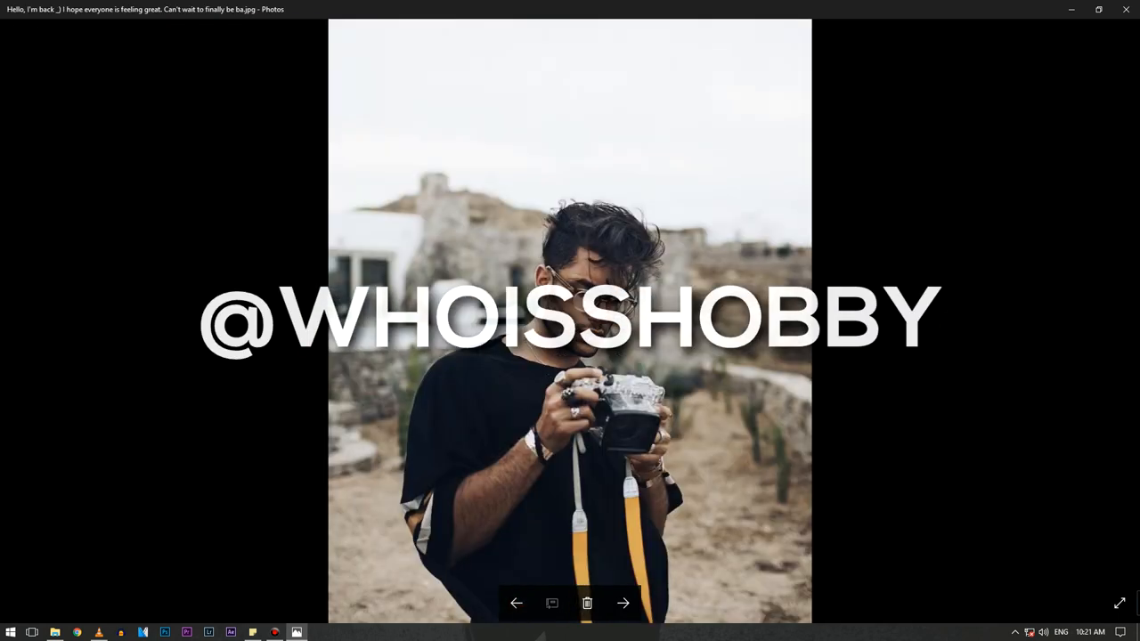
pyautogui.click(720, 471)
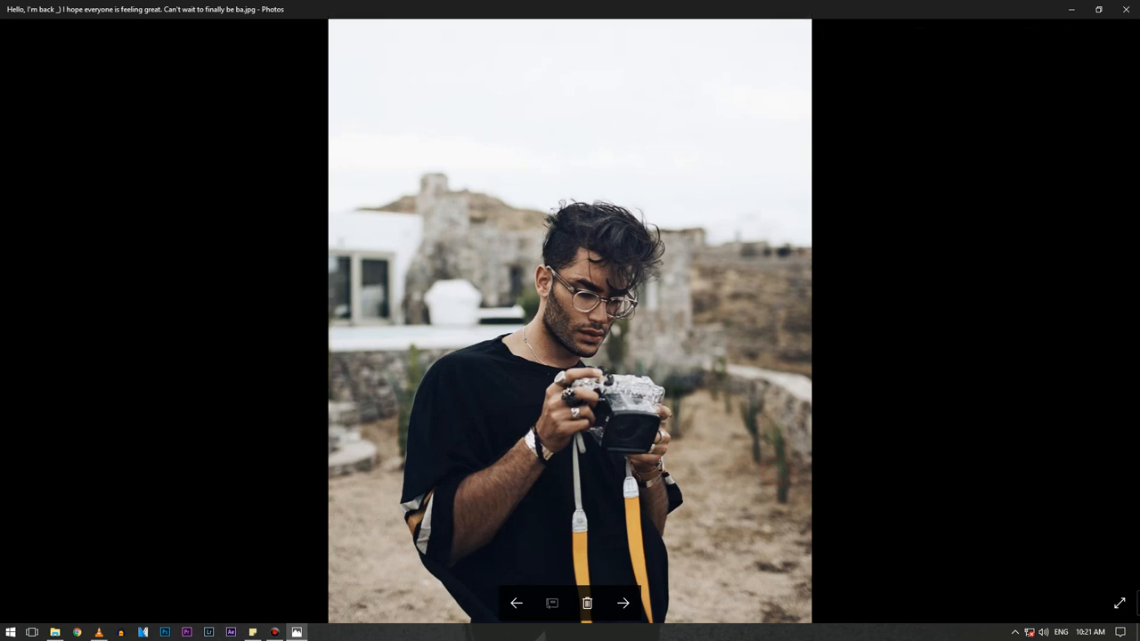
# Step back through the portraits to the first one, ending on the hooded man in the studded jacket
pyautogui.click(623, 602)
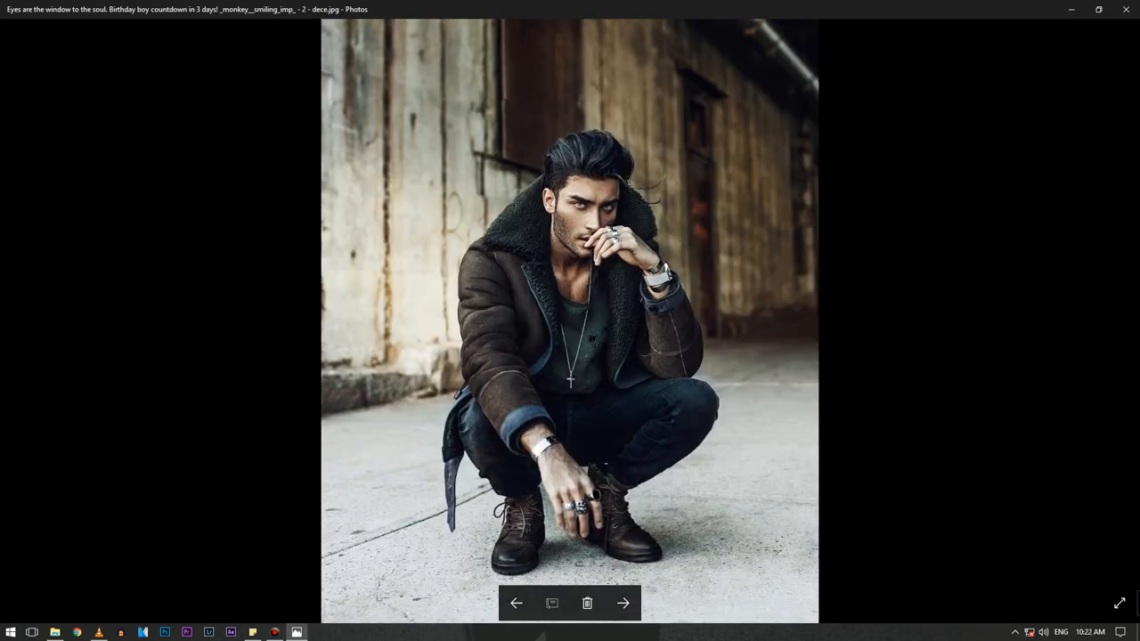
pyautogui.click(624, 602)
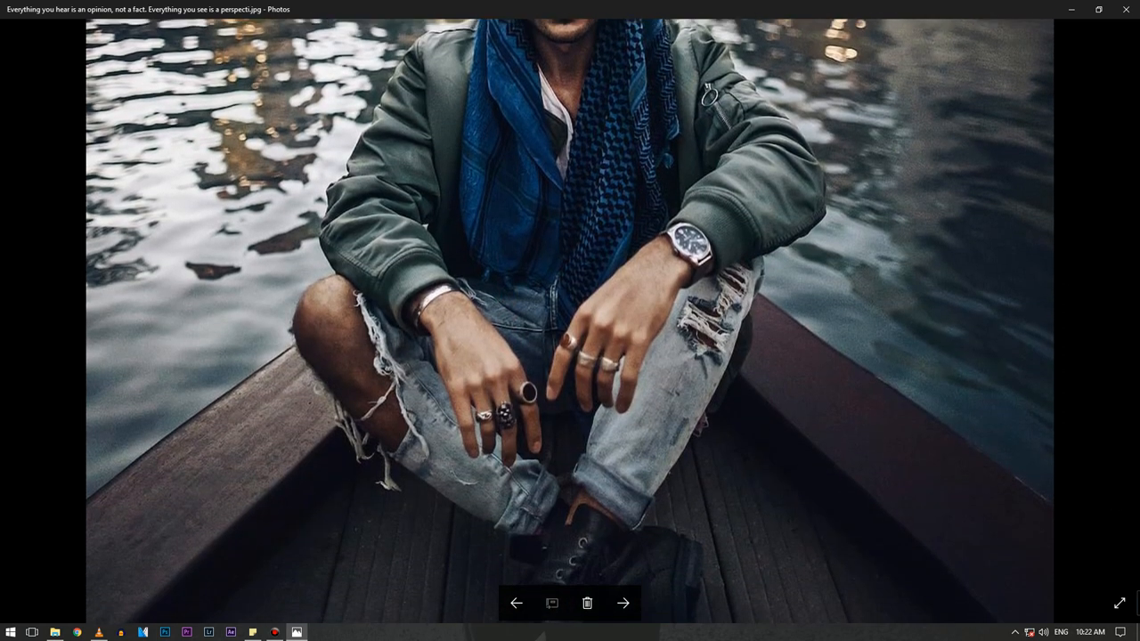
pyautogui.click(624, 602)
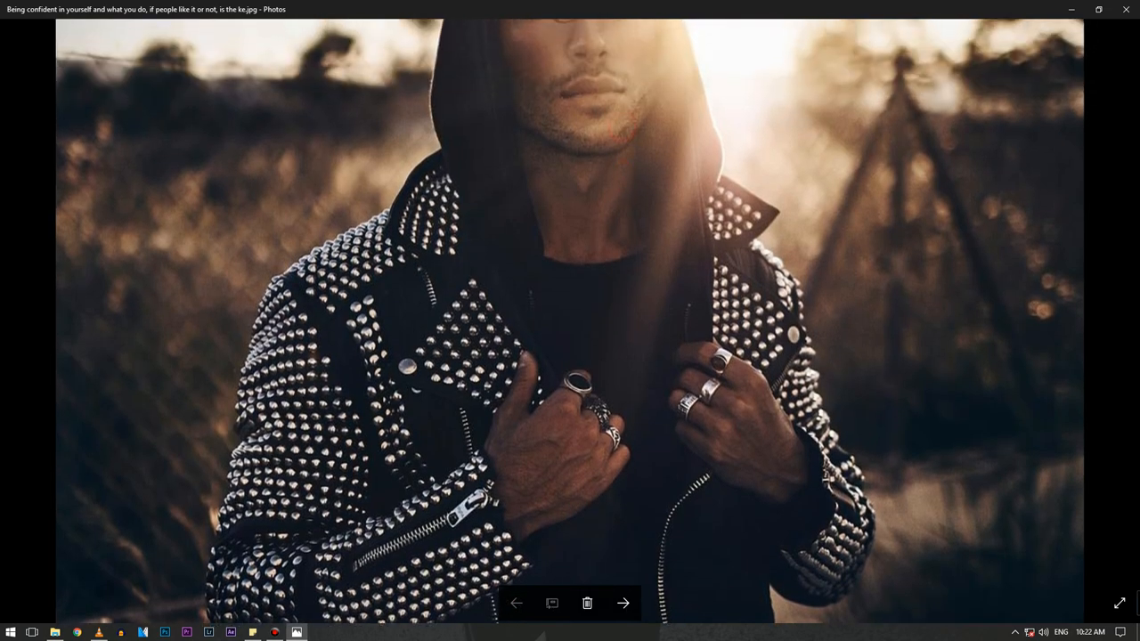
pyautogui.click(624, 602)
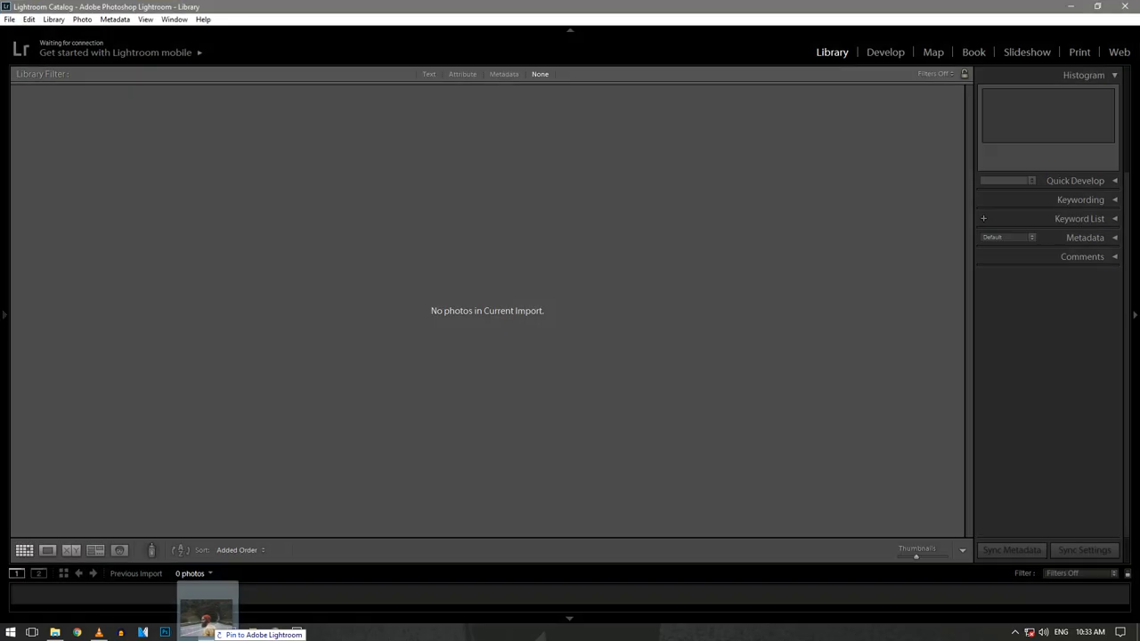
# Develop the bearded man portrait with slightly warmer white balance, a touch more exposure and raised contrast
pyautogui.click(883, 51)
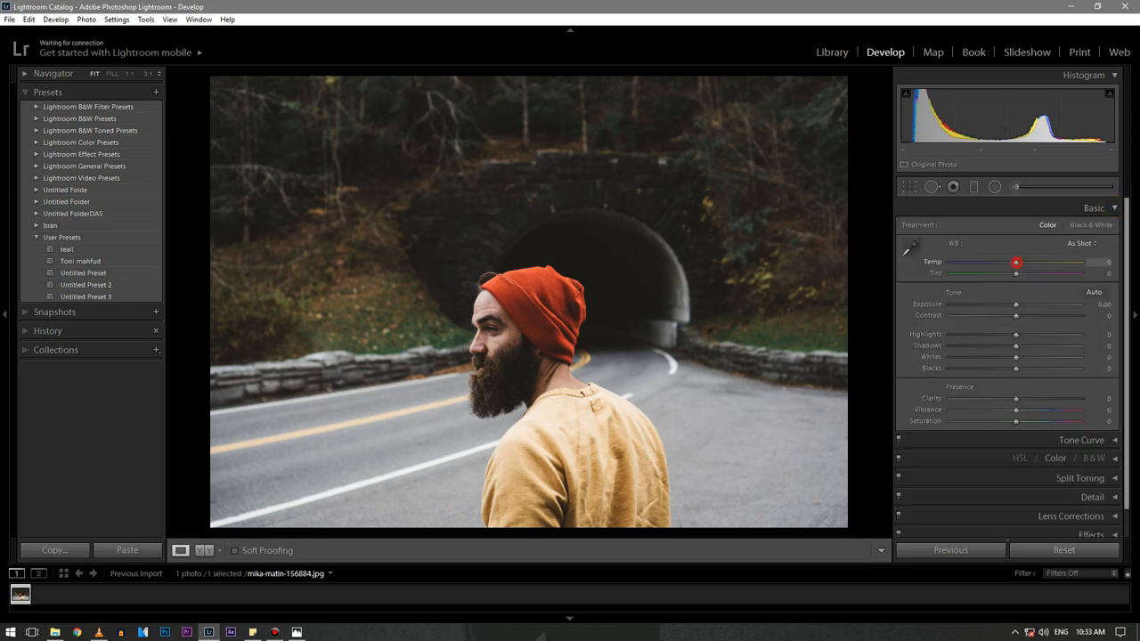
pyautogui.moveTo(1017, 262); pyautogui.dragTo(1019, 262)
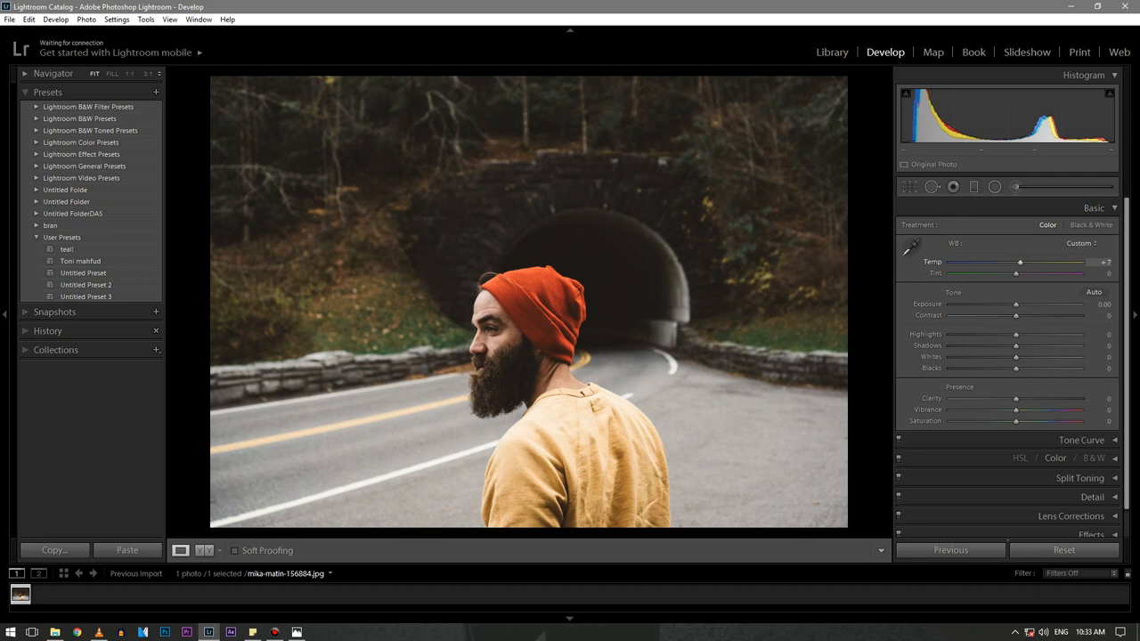
pyautogui.moveTo(1016, 272); pyautogui.dragTo(1011, 273)
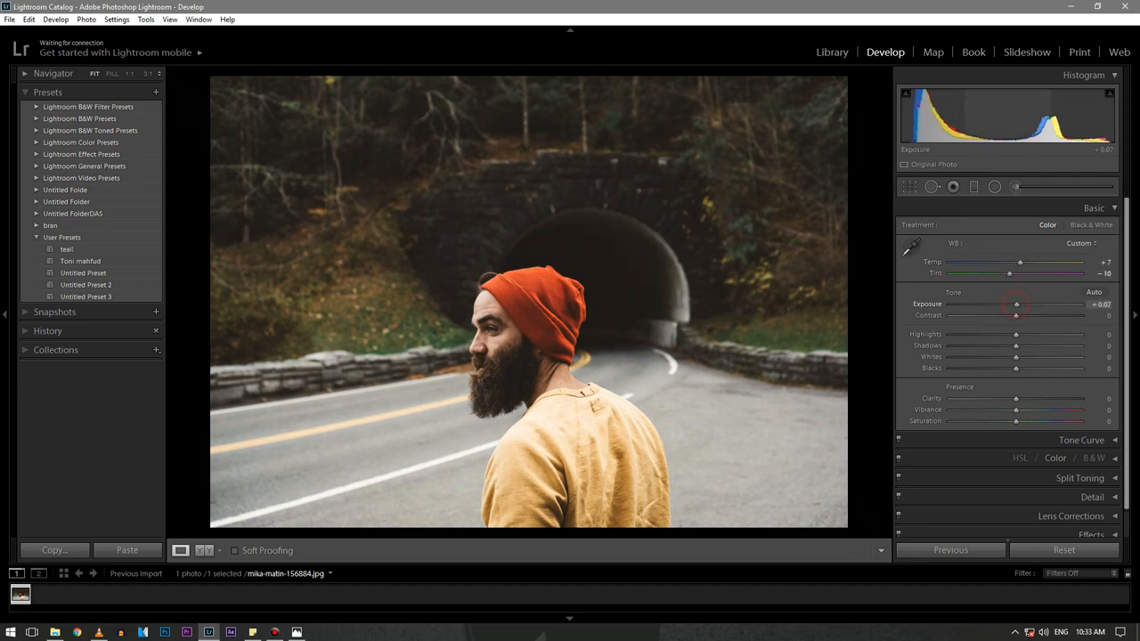
pyautogui.moveTo(1016, 305); pyautogui.dragTo(1019, 304)
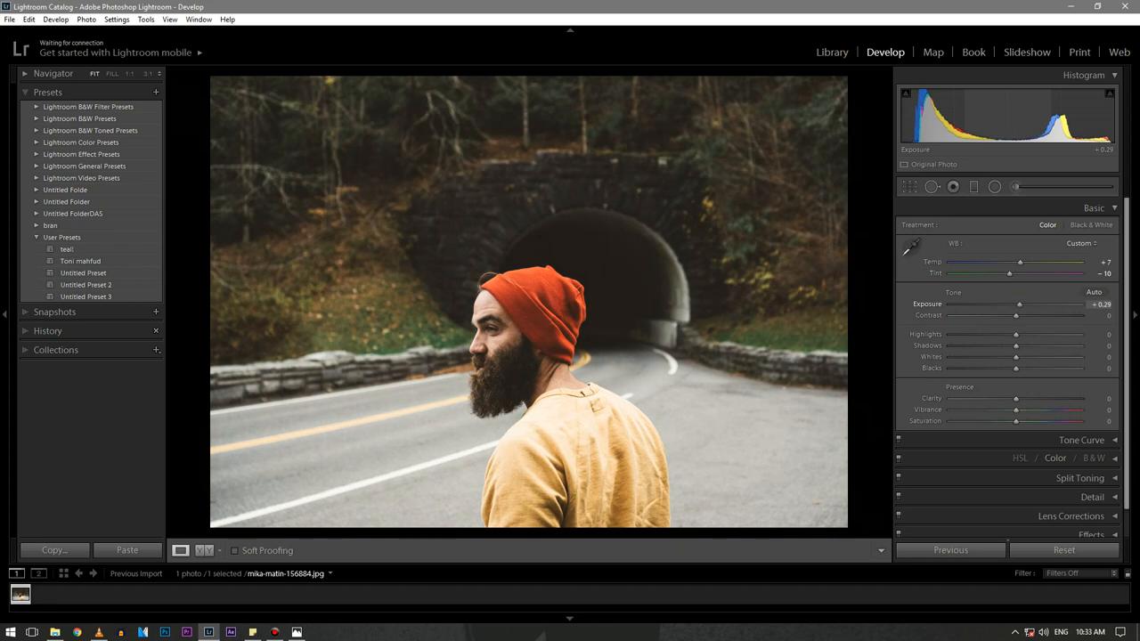
pyautogui.moveTo(1015, 316); pyautogui.dragTo(1017, 315)
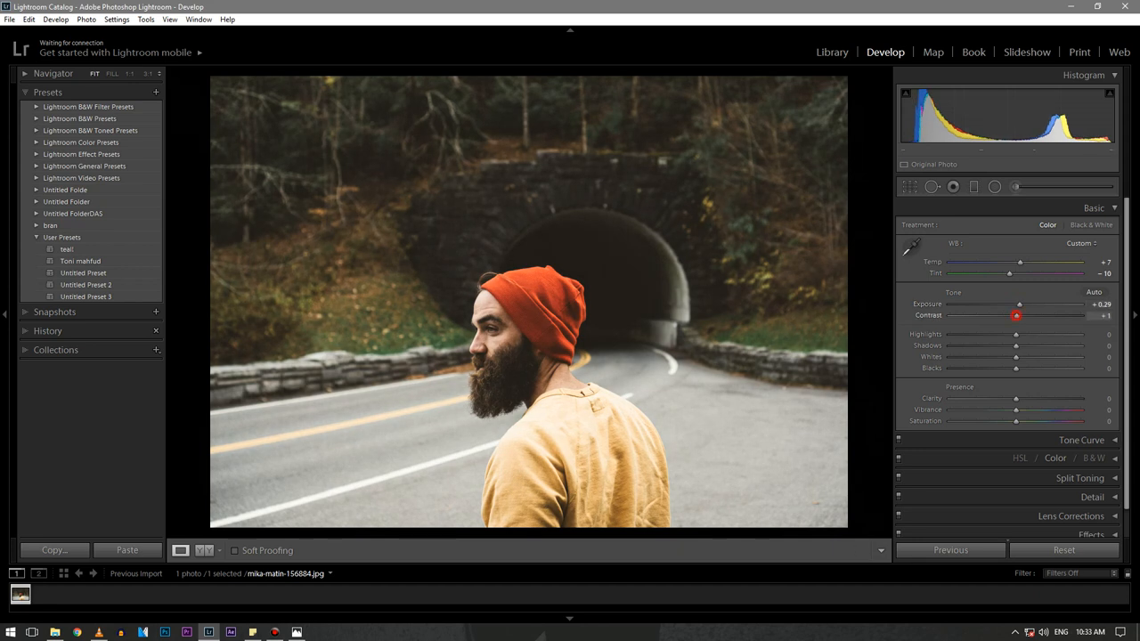
pyautogui.moveTo(1015, 317); pyautogui.dragTo(1024, 318)
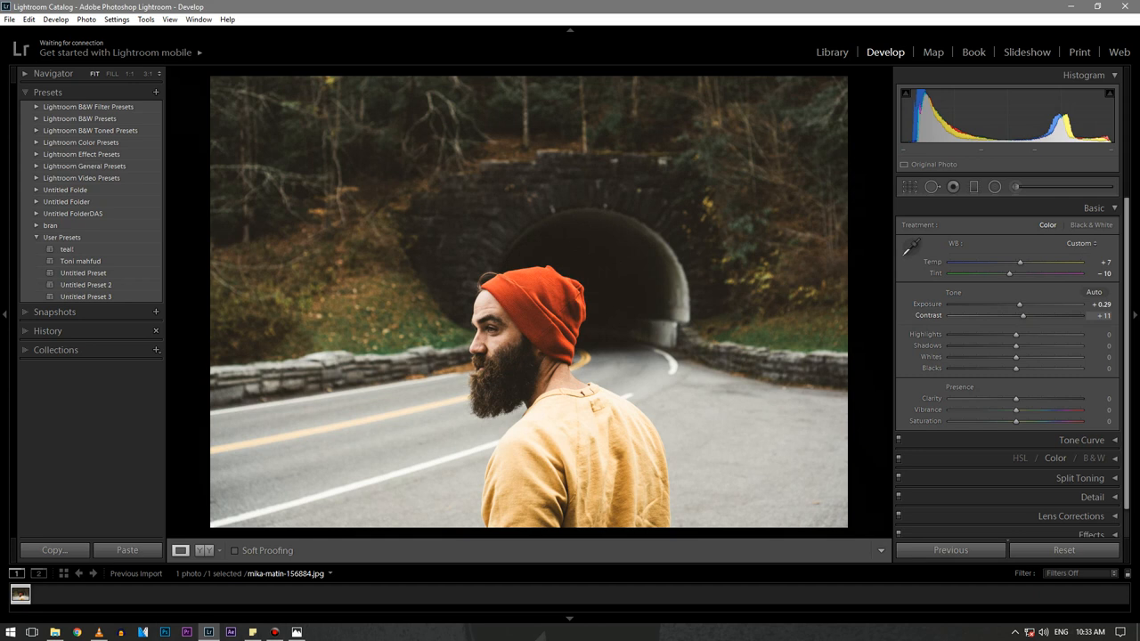
pyautogui.moveTo(1020, 315); pyautogui.dragTo(1025, 315)
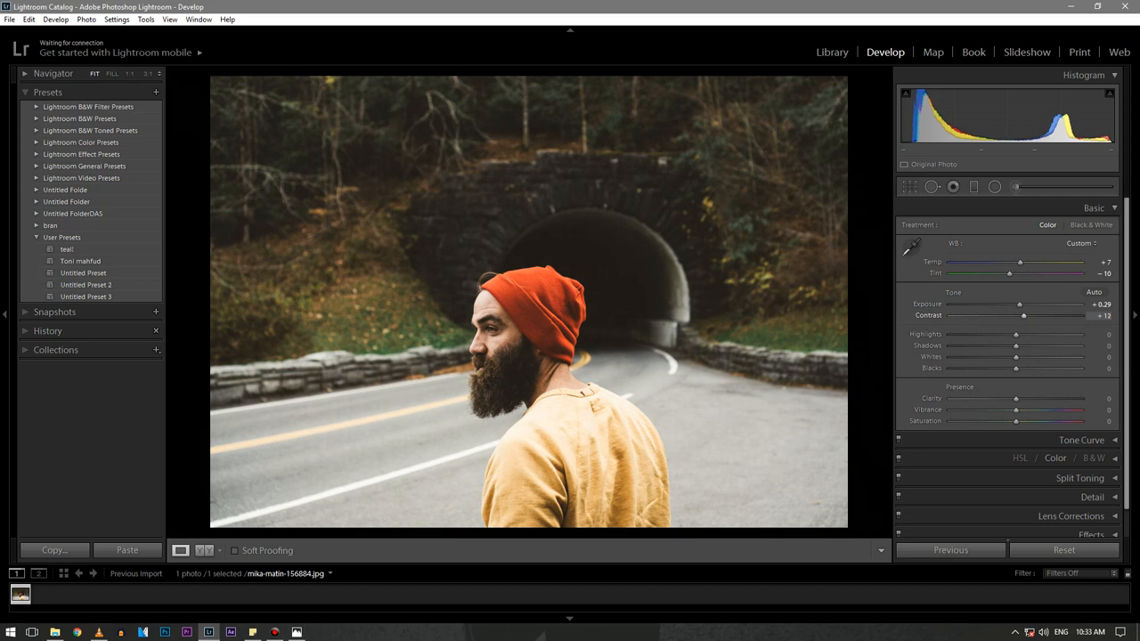
# Pull down highlights and whites, lift the shadows, adjust blacks and reduce overall saturation
pyautogui.moveTo(1016, 335); pyautogui.dragTo(990, 335)
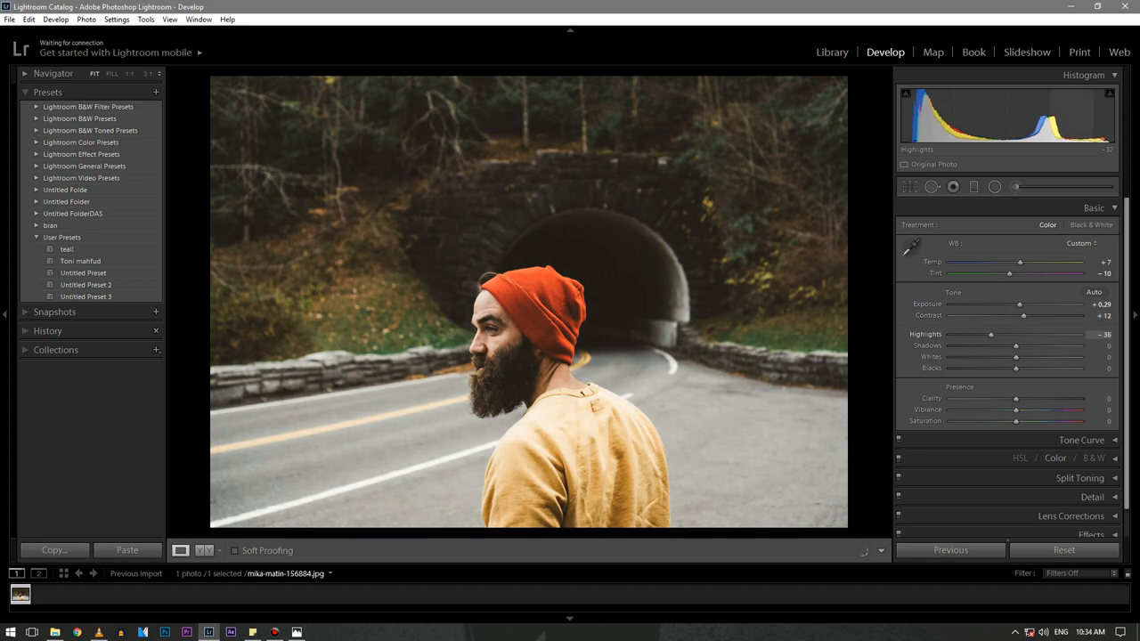
pyautogui.moveTo(1015, 346); pyautogui.dragTo(1016, 345)
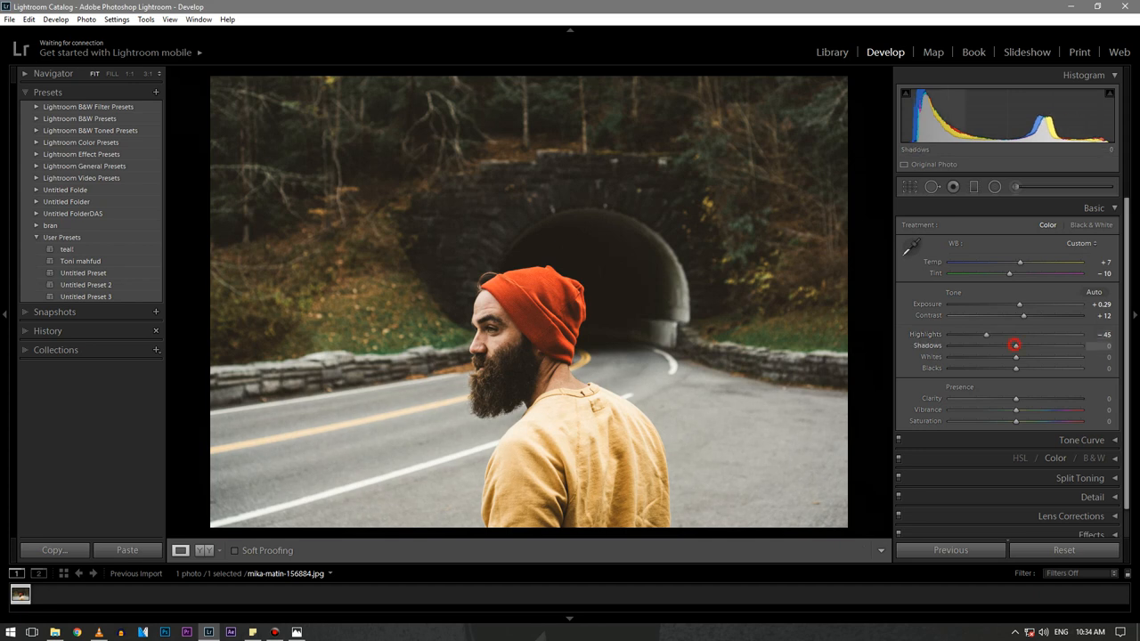
pyautogui.moveTo(1015, 345); pyautogui.dragTo(1037, 346)
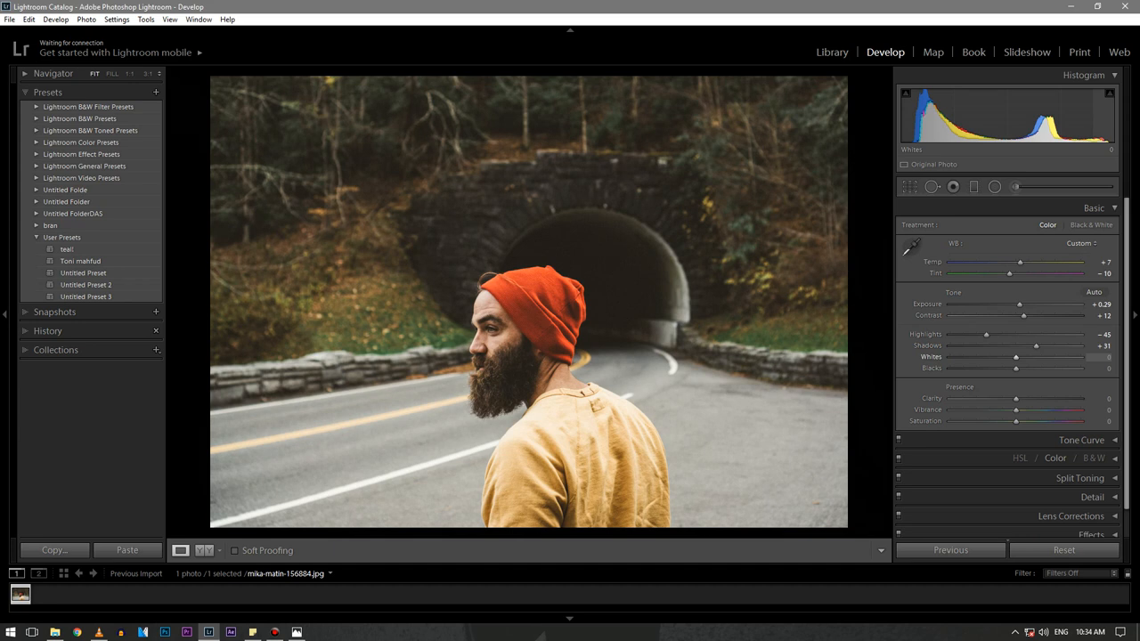
pyautogui.moveTo(1016, 356); pyautogui.dragTo(980, 356)
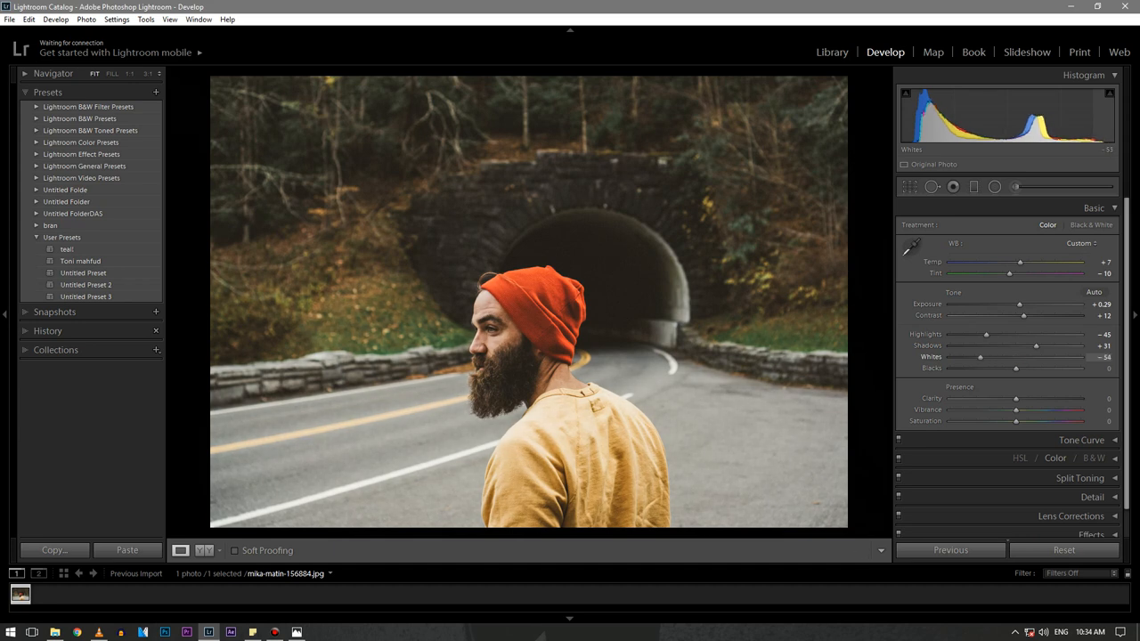
pyautogui.moveTo(979, 356); pyautogui.dragTo(969, 356)
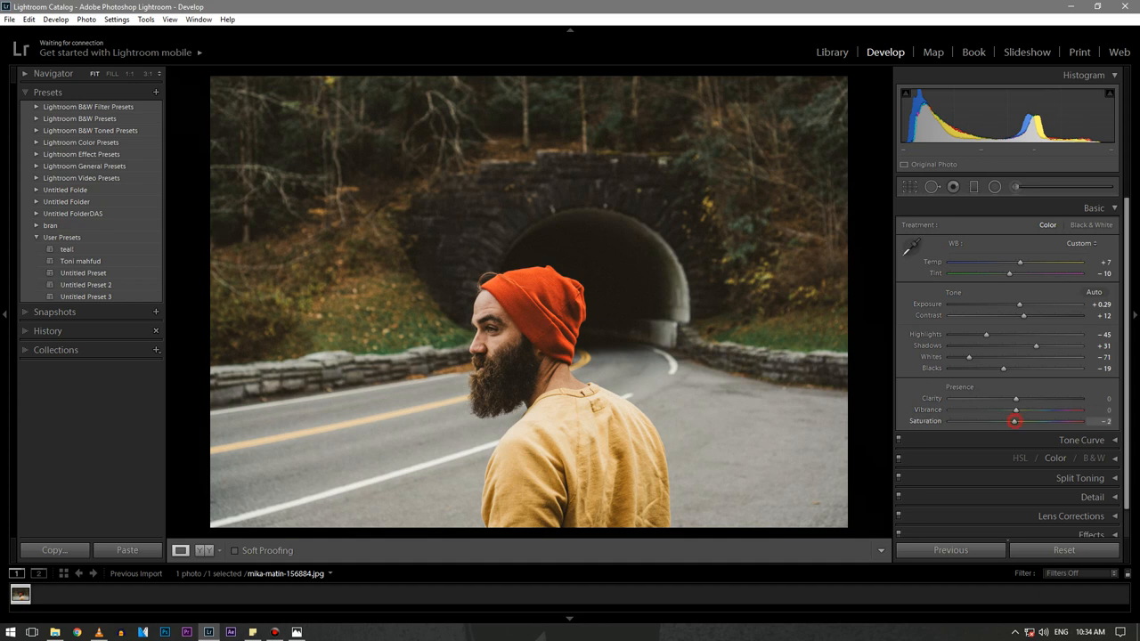
pyautogui.moveTo(1015, 420); pyautogui.dragTo(1008, 420)
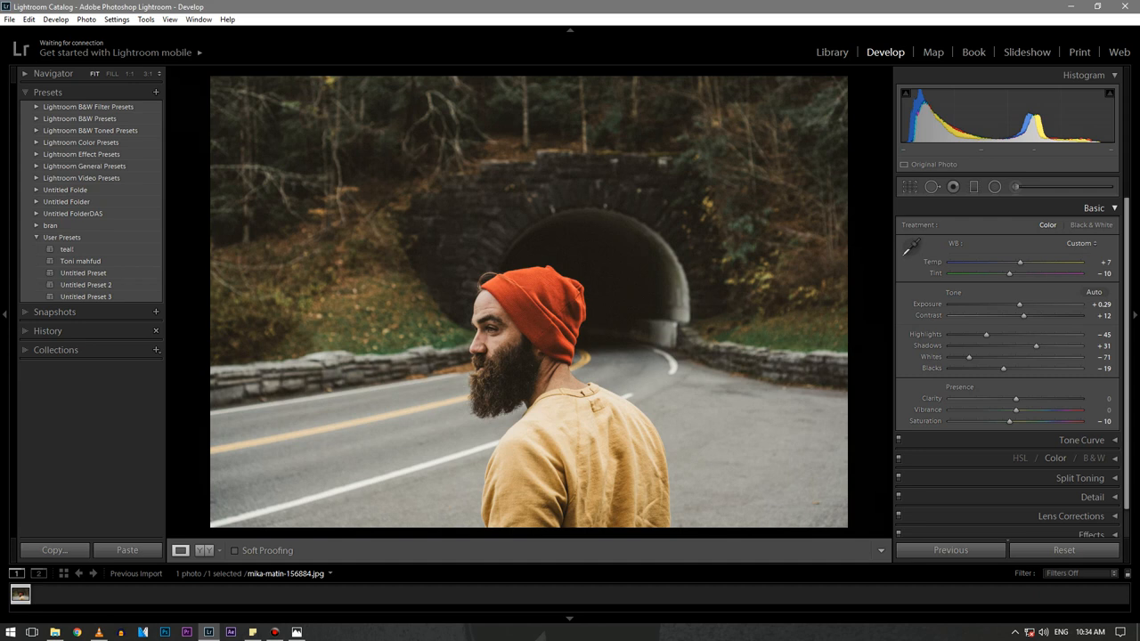
# Expand the Tone Curve panel, then the HSL / Color / B&W panel
pyautogui.click(1094, 207)
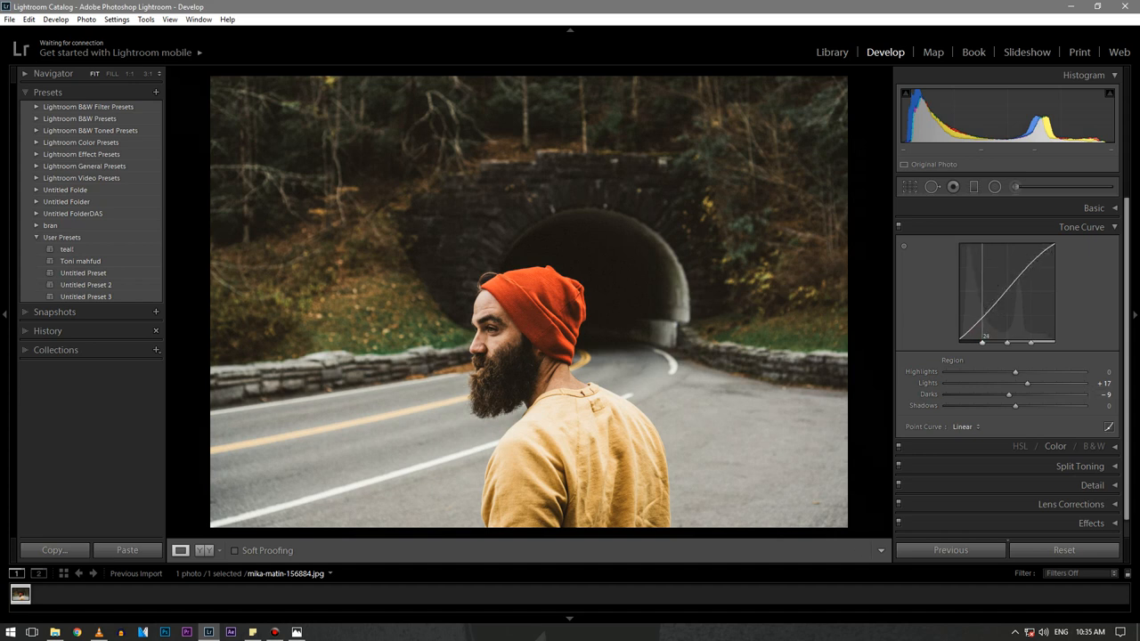
pyautogui.click(1080, 226)
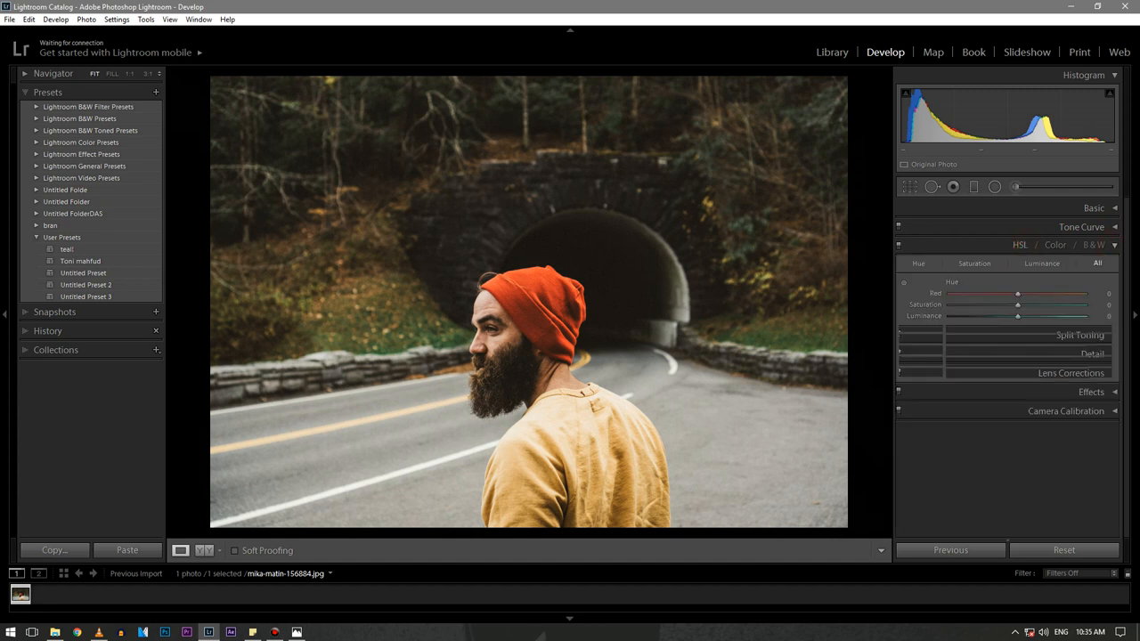
# With all HSL sliders shown, shift red toward orange, push yellow and green hues strongly, and adjust magenta
pyautogui.click(1097, 264)
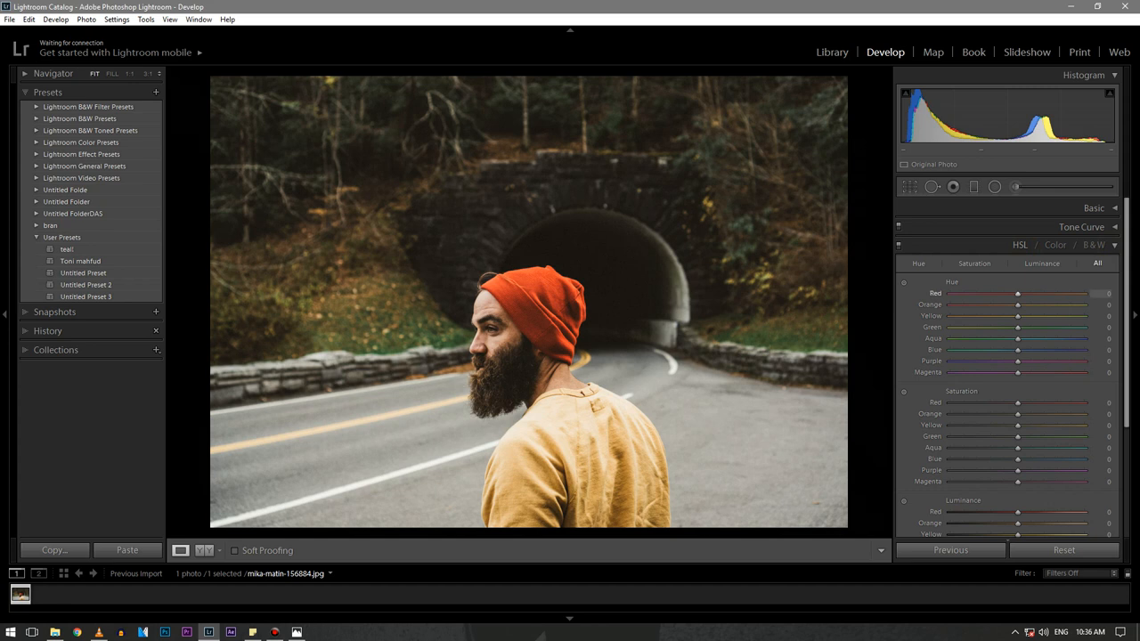
pyautogui.moveTo(1017, 294); pyautogui.dragTo(1029, 294)
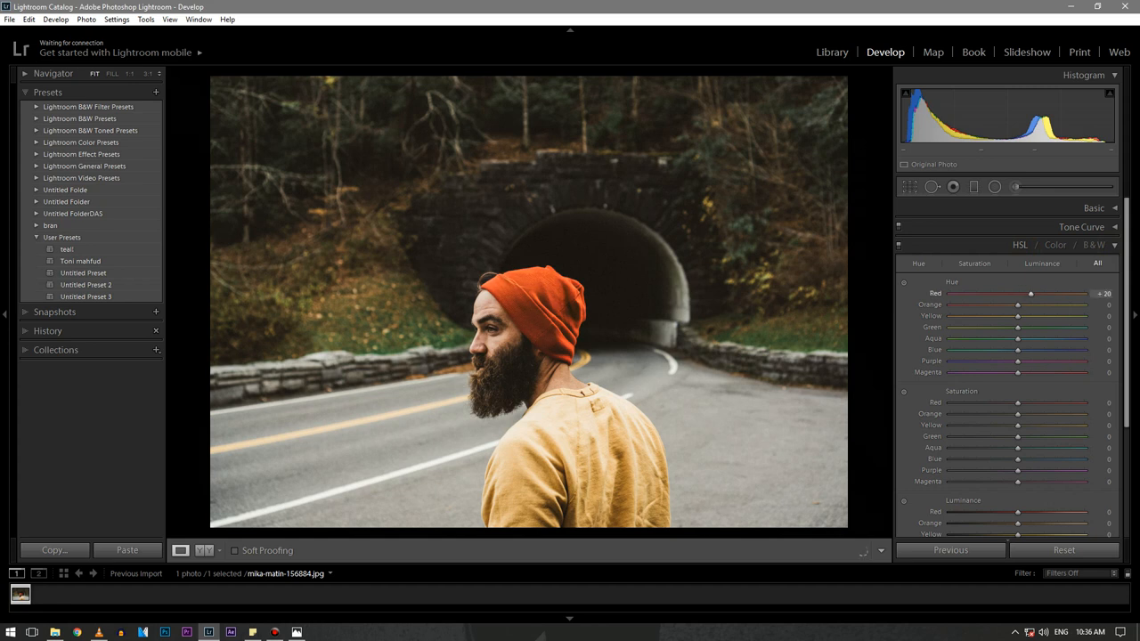
pyautogui.moveTo(1017, 318); pyautogui.dragTo(1008, 317)
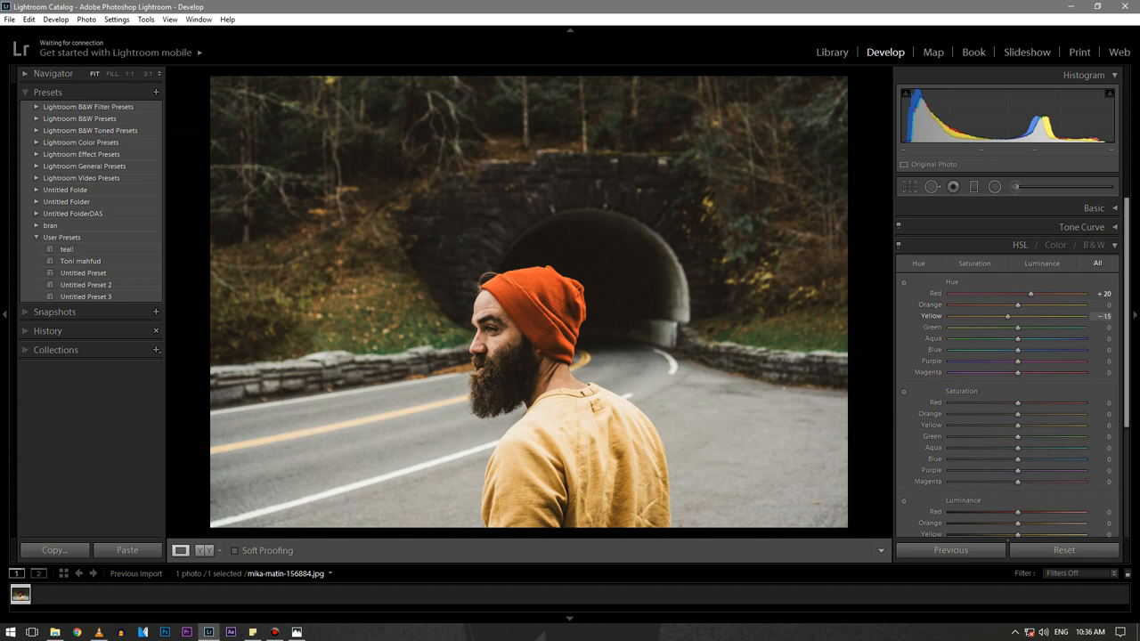
pyautogui.moveTo(1006, 317); pyautogui.dragTo(960, 317)
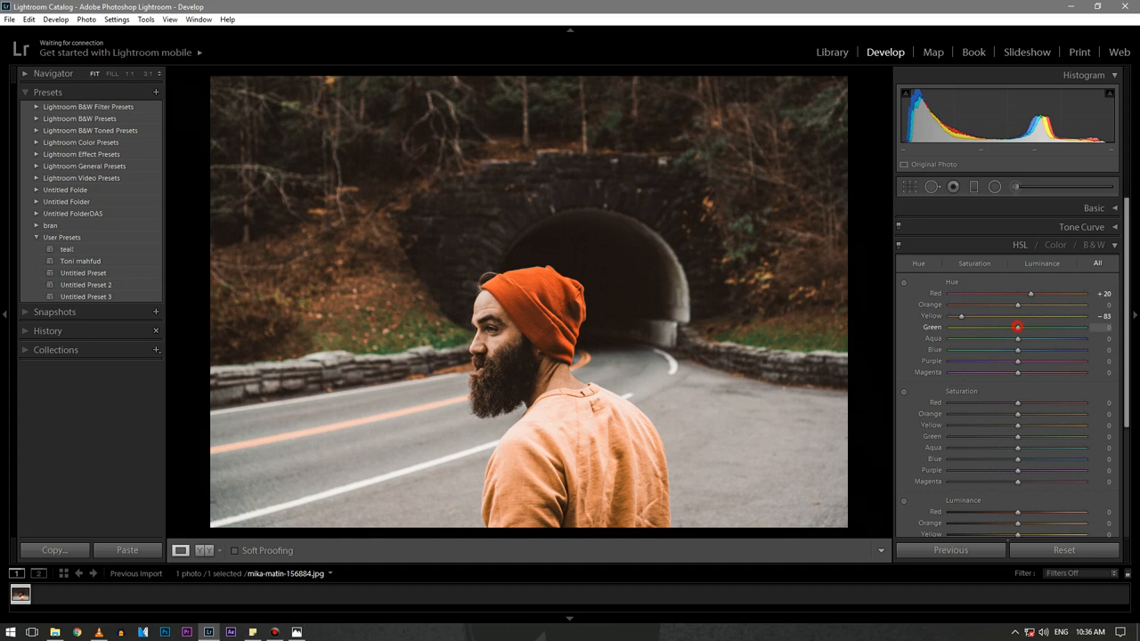
pyautogui.moveTo(1019, 317); pyautogui.dragTo(960, 317)
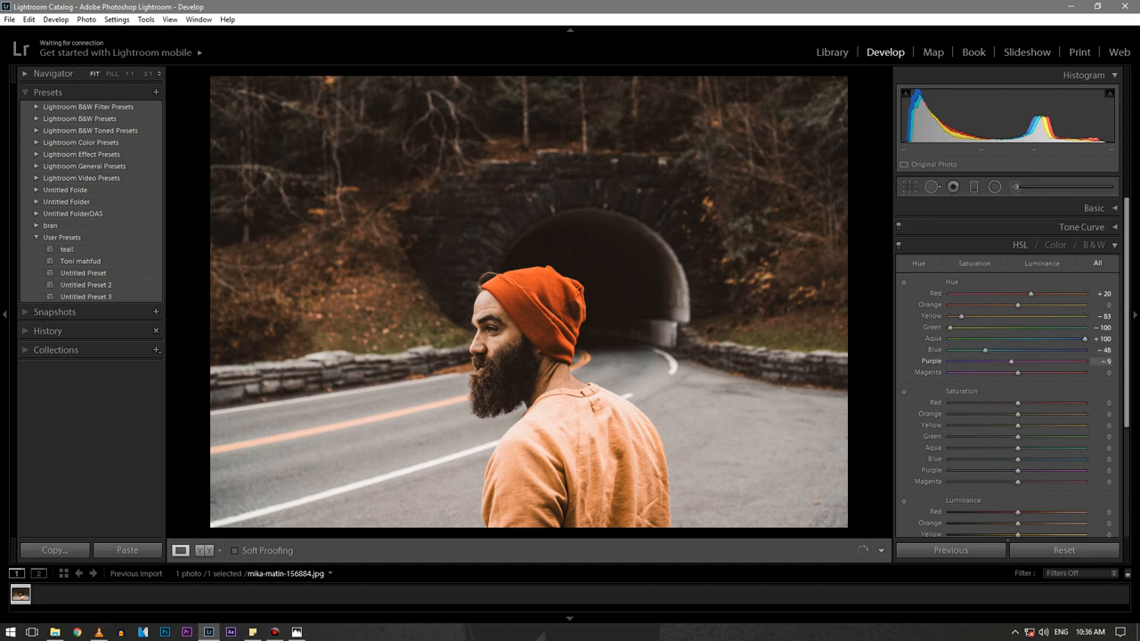
pyautogui.moveTo(1017, 373); pyautogui.dragTo(1037, 372)
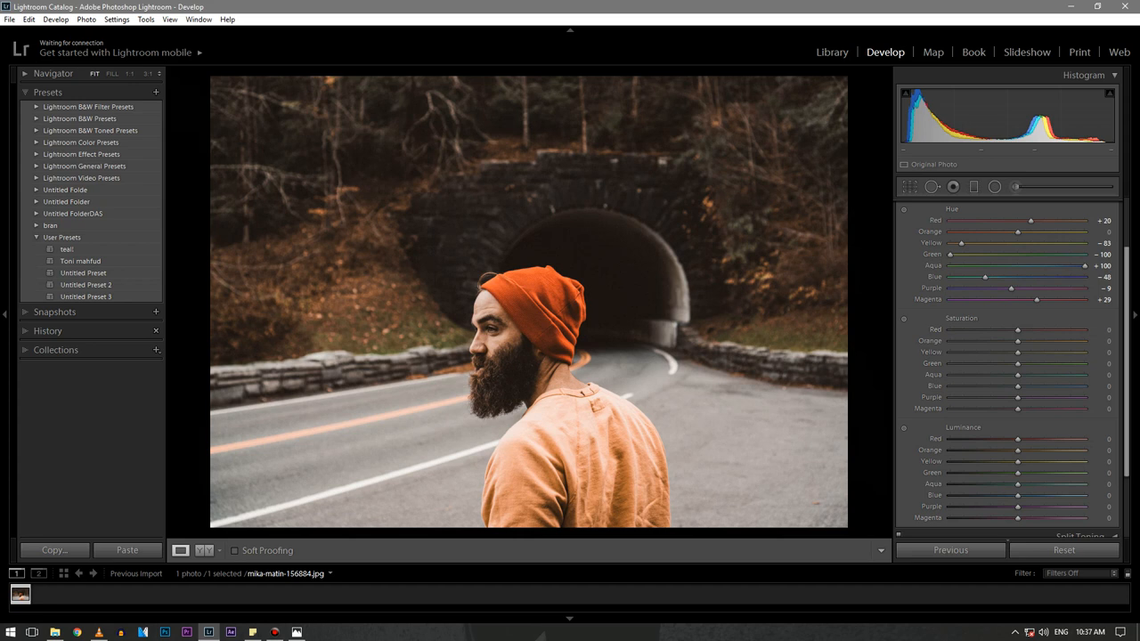
# Reduce red saturation and pull green, aqua and blue saturation down to about -56 to -71
pyautogui.moveTo(1016, 329); pyautogui.dragTo(1001, 329)
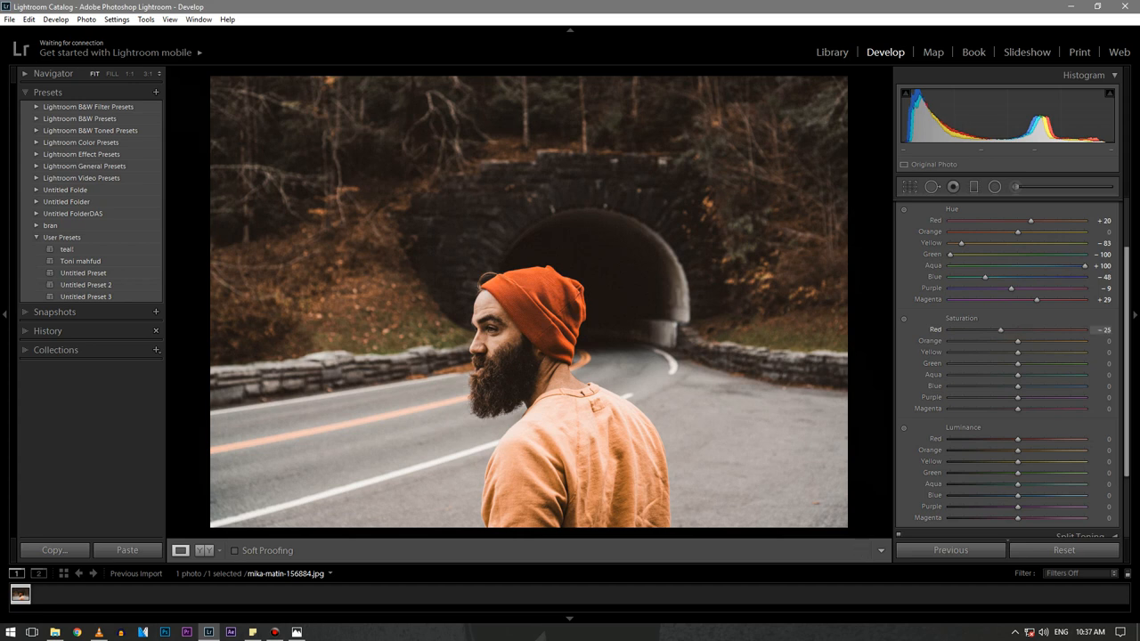
pyautogui.moveTo(1007, 329); pyautogui.dragTo(1001, 329)
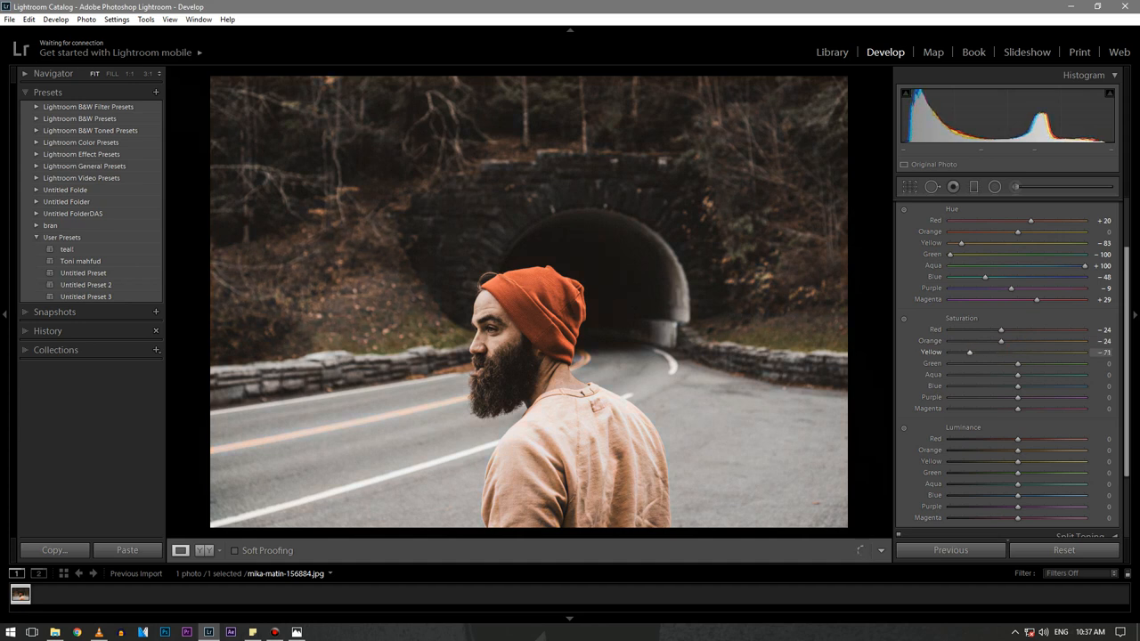
pyautogui.moveTo(1017, 364); pyautogui.dragTo(980, 364)
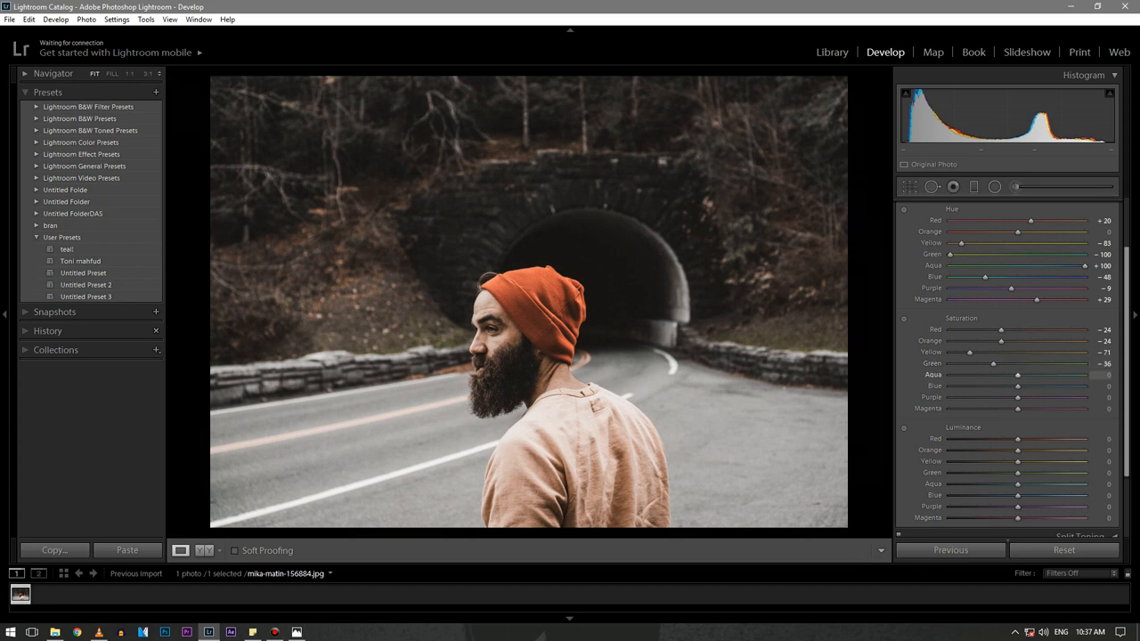
pyautogui.moveTo(1016, 374); pyautogui.dragTo(1066, 374)
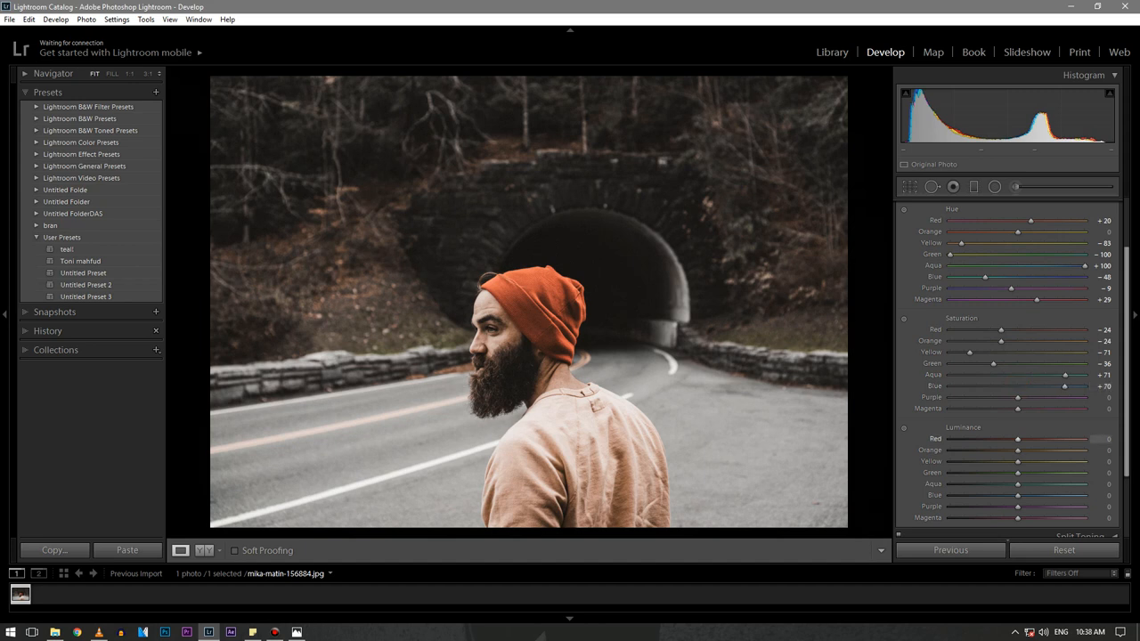
# Raise red luminance to about +76, darken yellows, greens, aquas and blues, and tweak purple, magenta and orange
pyautogui.moveTo(1015, 438); pyautogui.dragTo(991, 439)
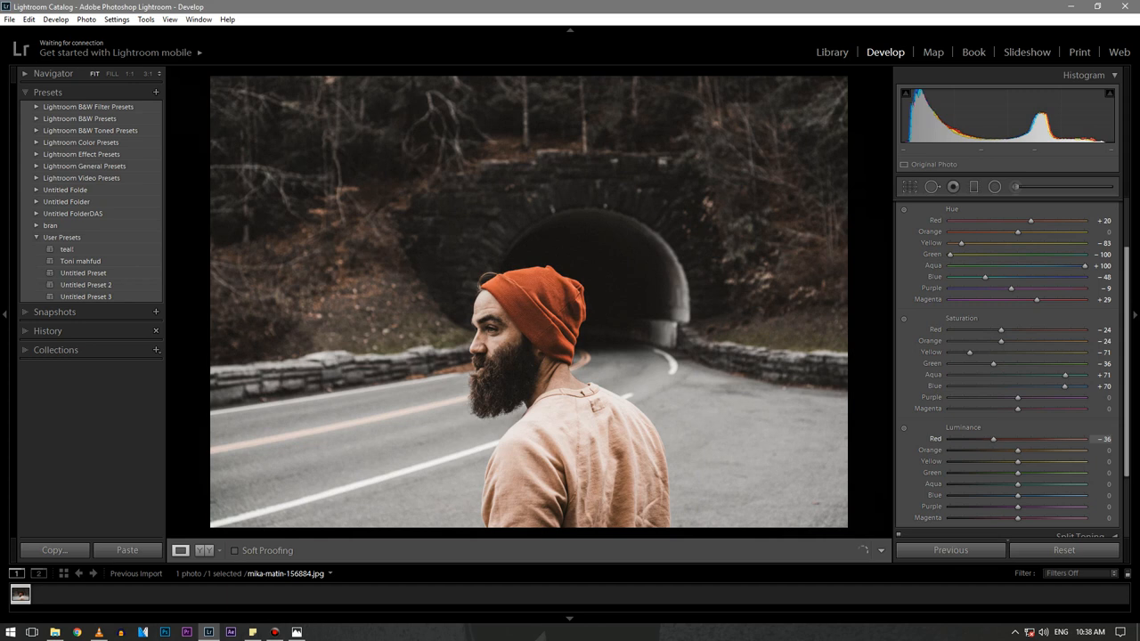
pyautogui.moveTo(991, 438); pyautogui.dragTo(979, 438)
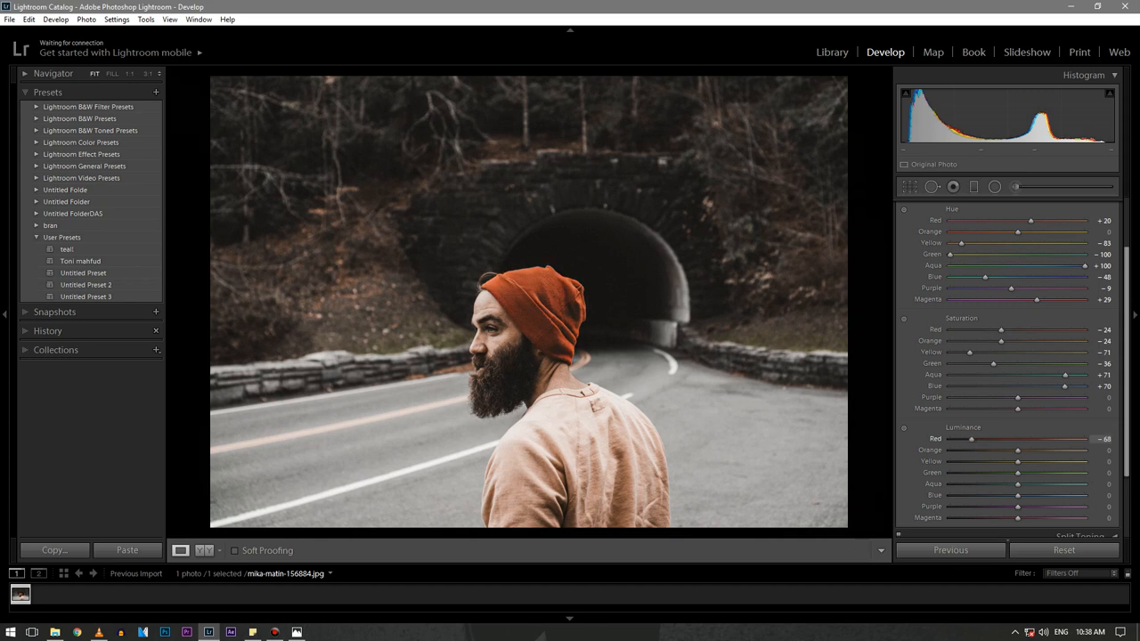
pyautogui.moveTo(972, 438); pyautogui.dragTo(969, 439)
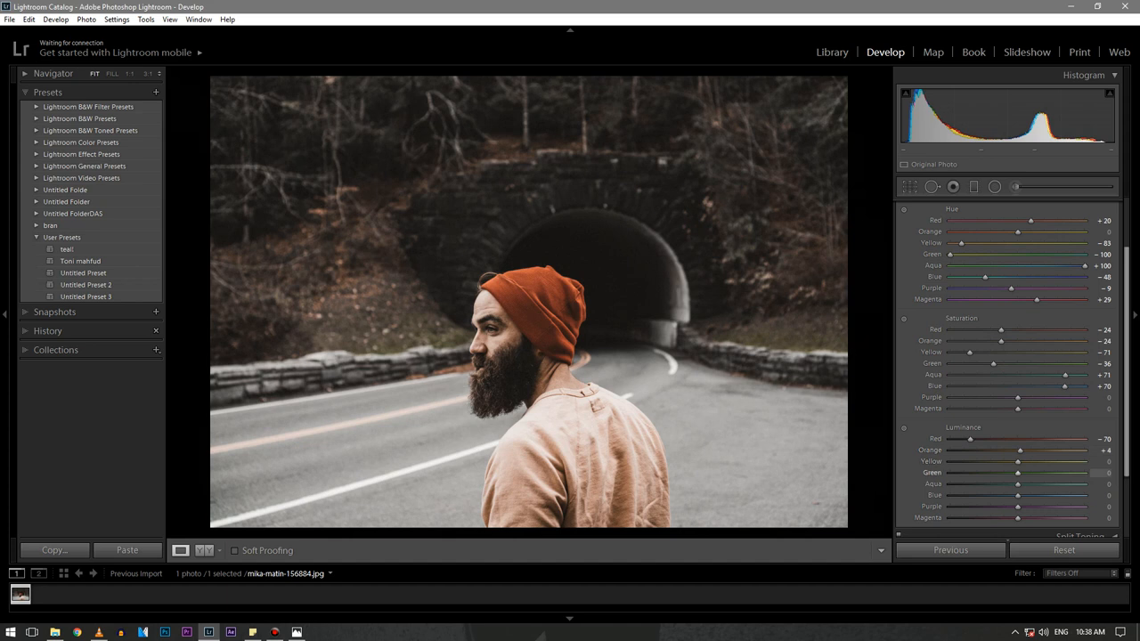
pyautogui.moveTo(991, 474); pyautogui.dragTo(973, 474)
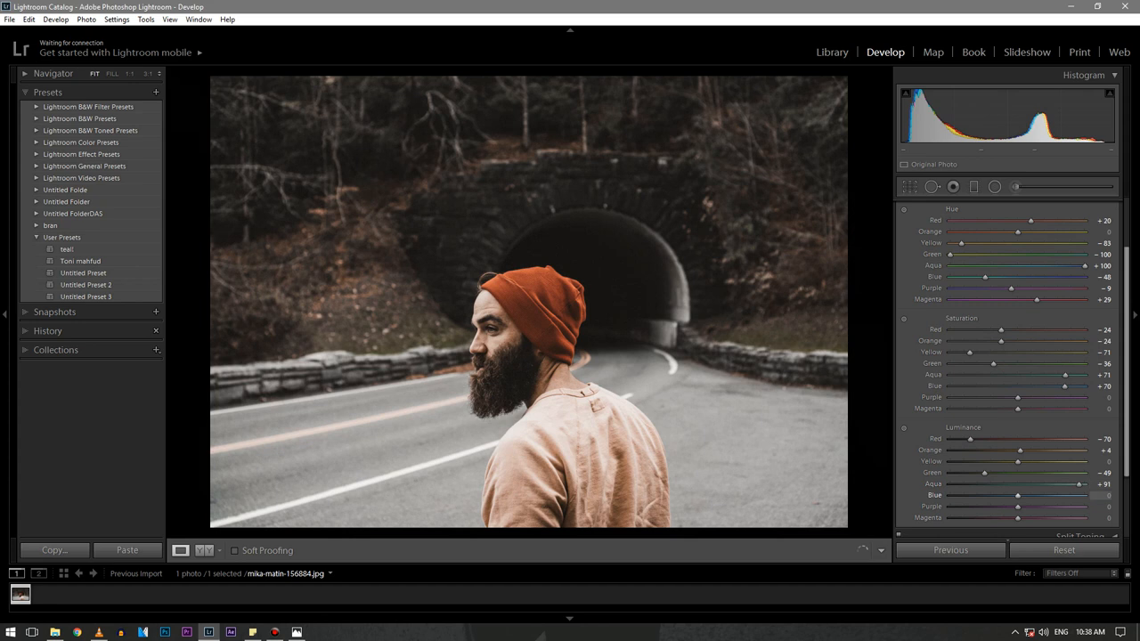
pyautogui.moveTo(1019, 495); pyautogui.dragTo(1000, 495)
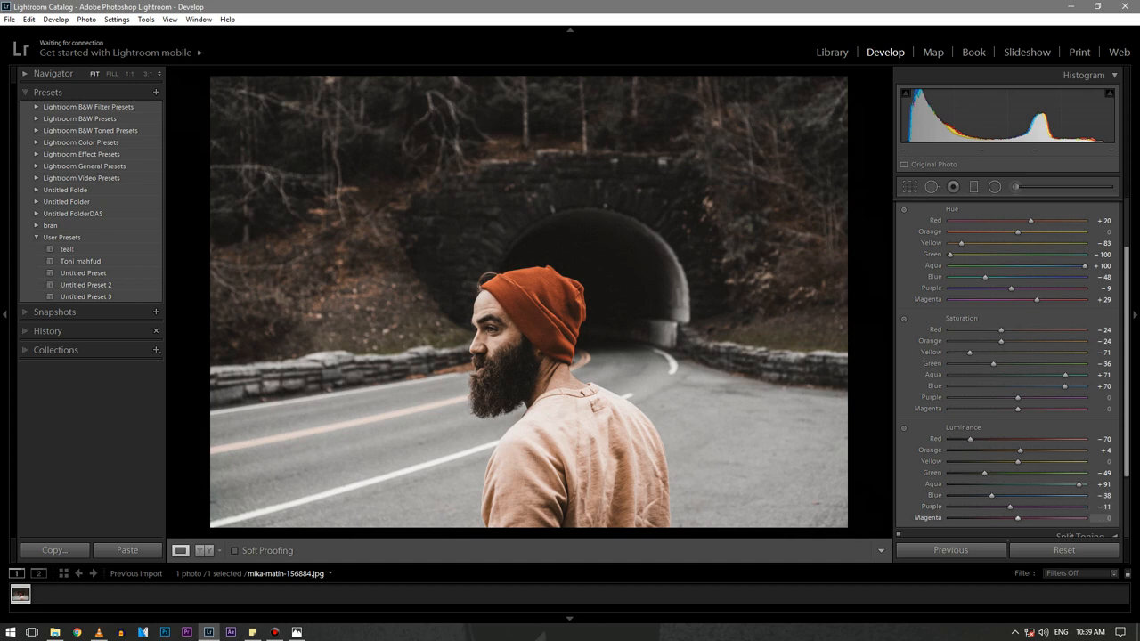
pyautogui.moveTo(1008, 517); pyautogui.dragTo(980, 516)
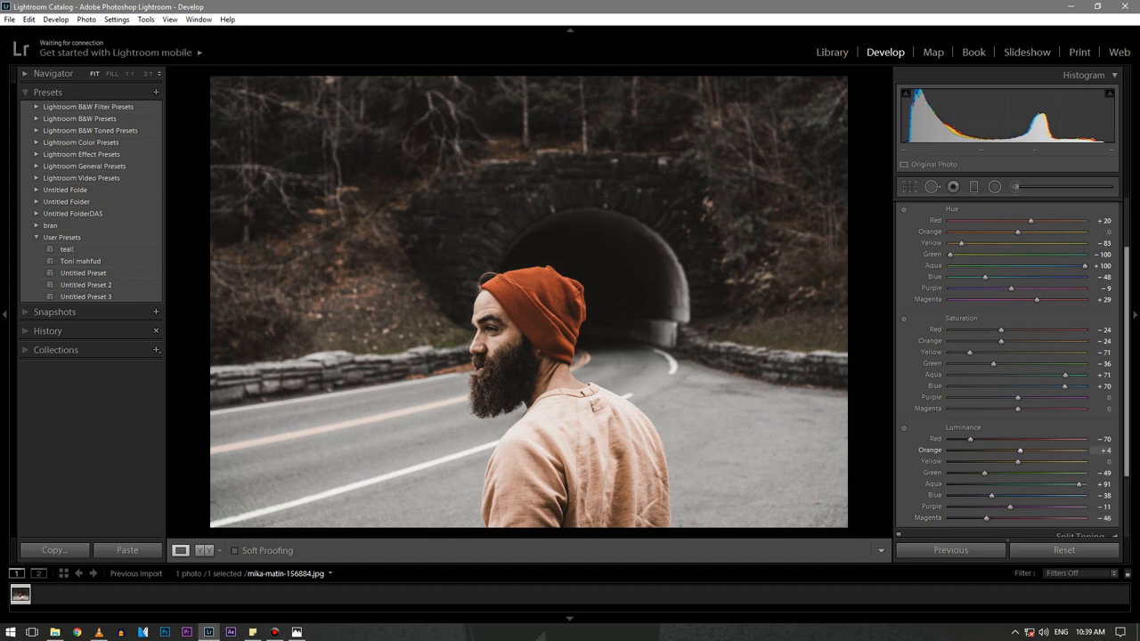
# Split-tone with highlights hue 200 saturation 10, balance +17, and warm shadows at hue 21 with added saturation
pyautogui.click(1007, 245)
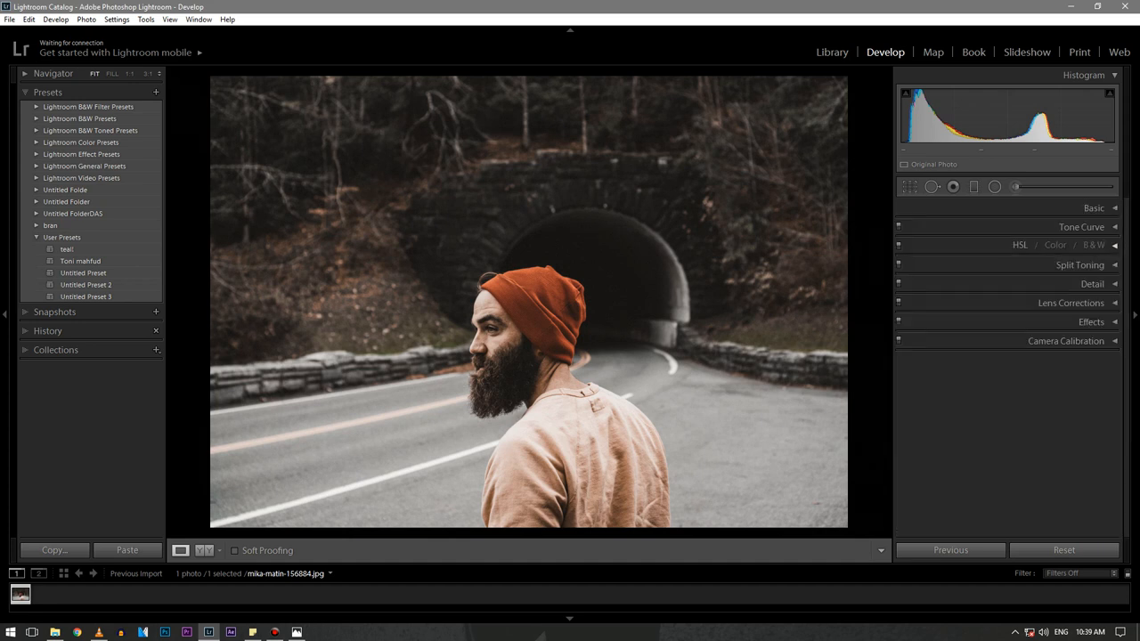
pyautogui.click(1079, 264)
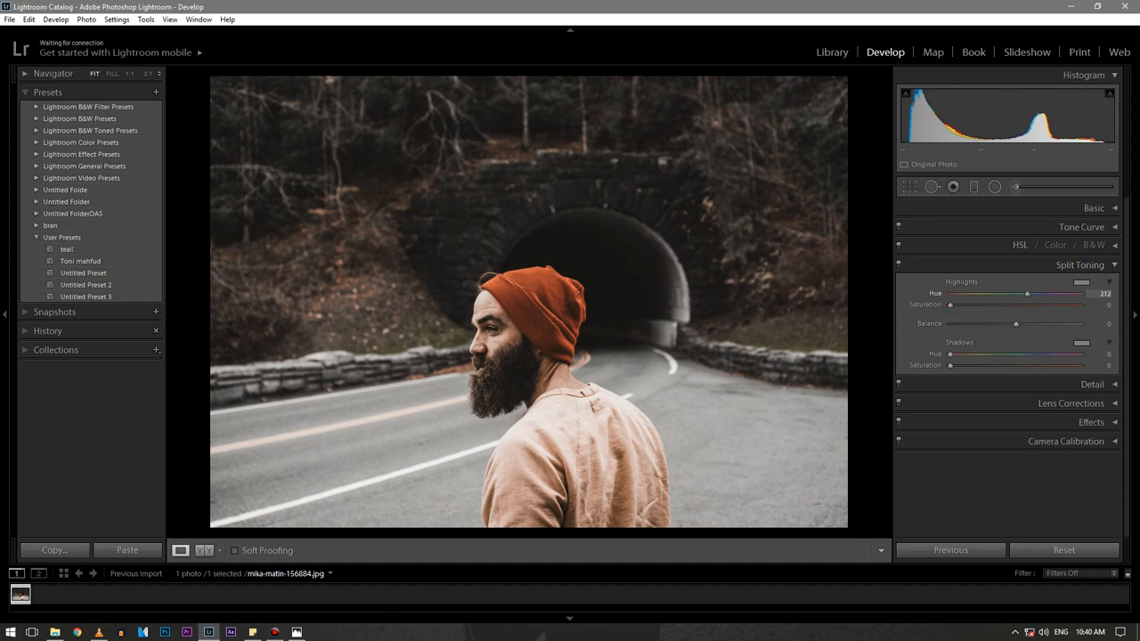
pyautogui.moveTo(1026, 292); pyautogui.dragTo(1022, 292)
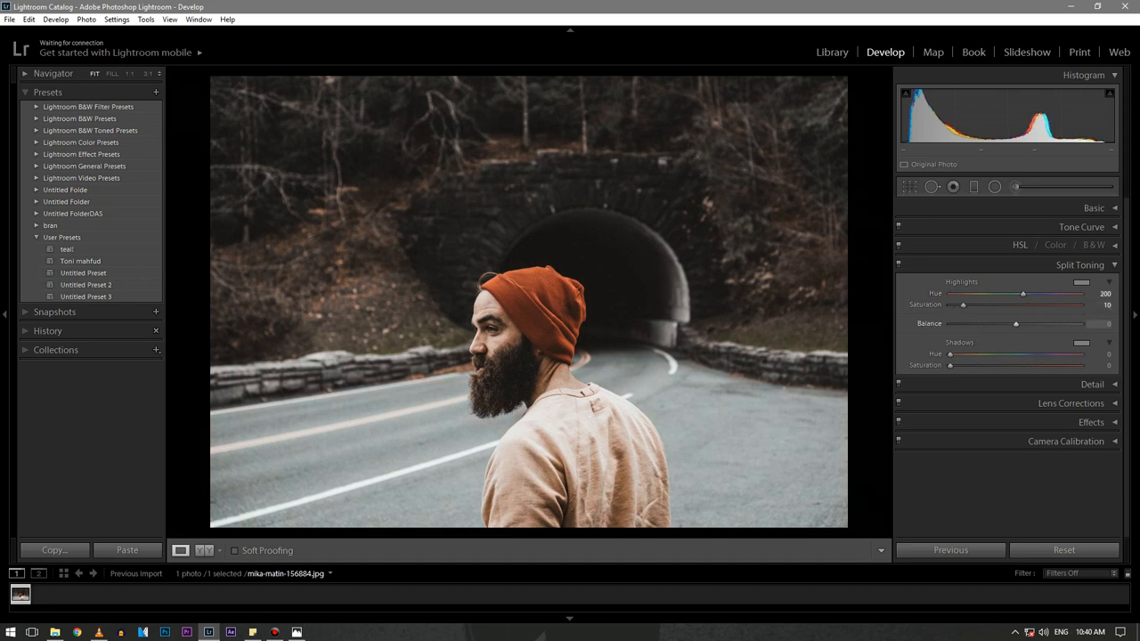
pyautogui.moveTo(1016, 324); pyautogui.dragTo(1026, 324)
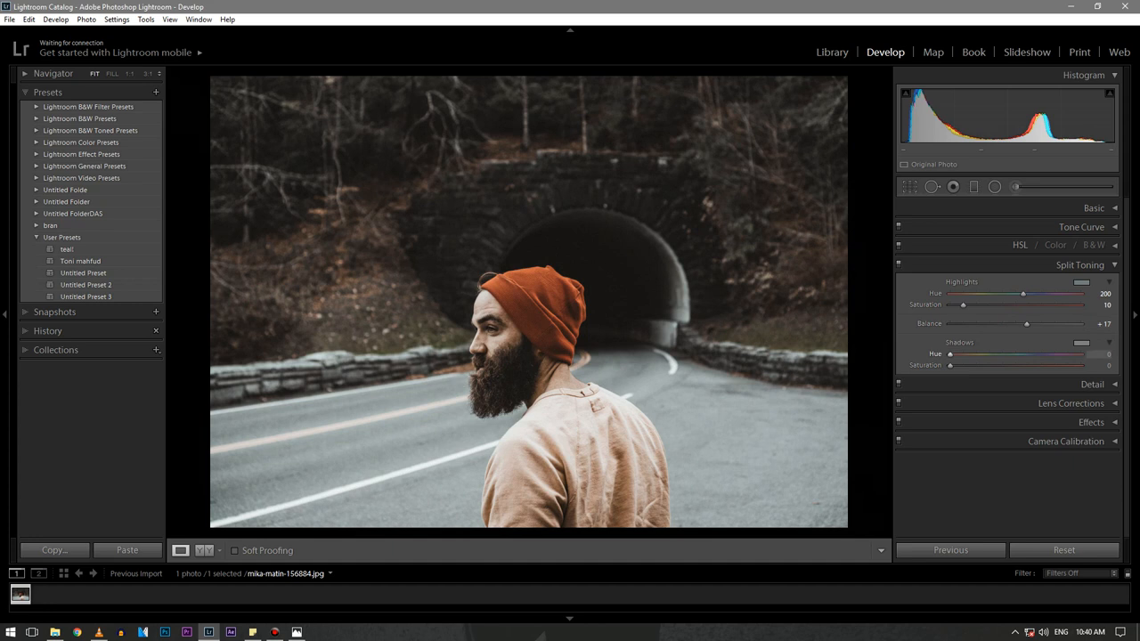
pyautogui.moveTo(951, 353); pyautogui.dragTo(958, 352)
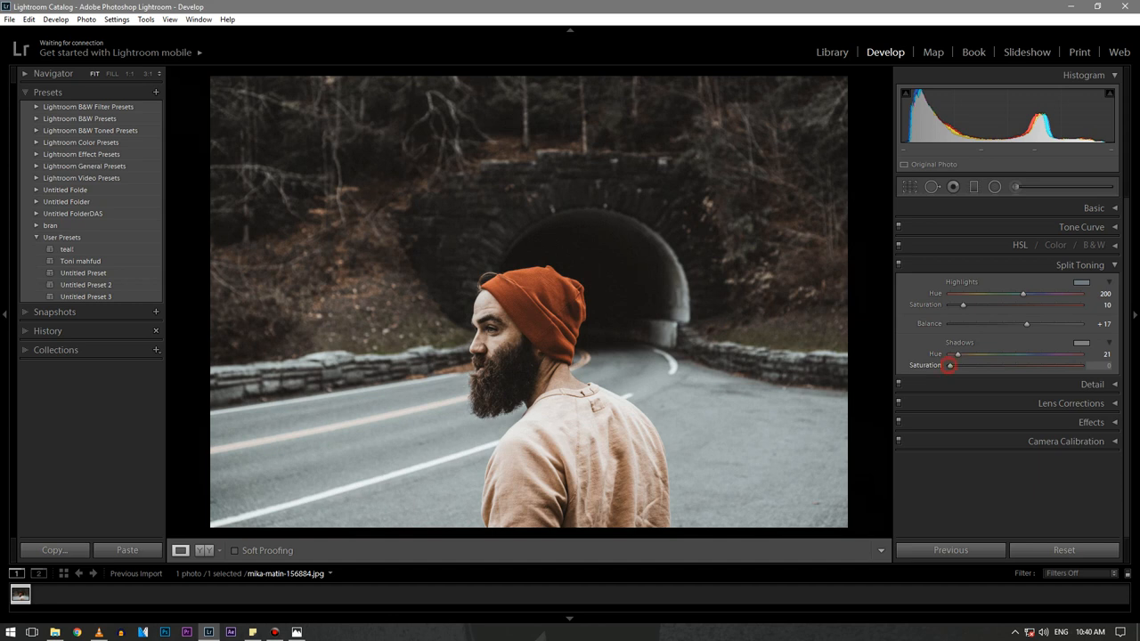
pyautogui.moveTo(961, 365); pyautogui.dragTo(951, 365)
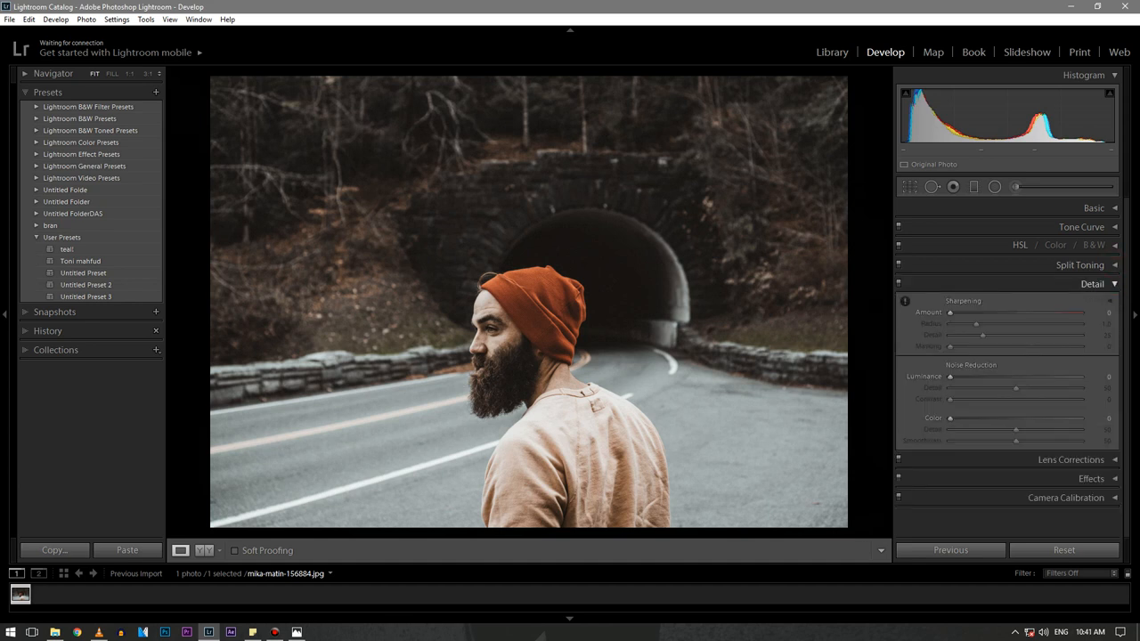
# Set sharpening amount to about 46, luminance noise reduction to about 16 and adjust colour noise reduction
pyautogui.moveTo(951, 313); pyautogui.dragTo(980, 314)
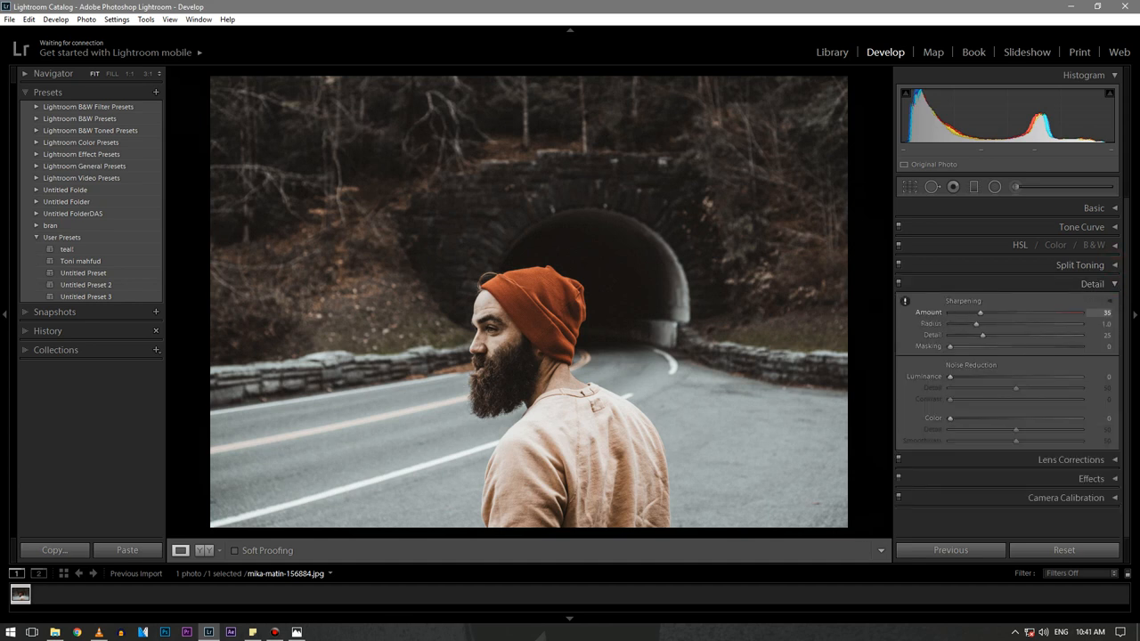
pyautogui.moveTo(981, 312); pyautogui.dragTo(989, 312)
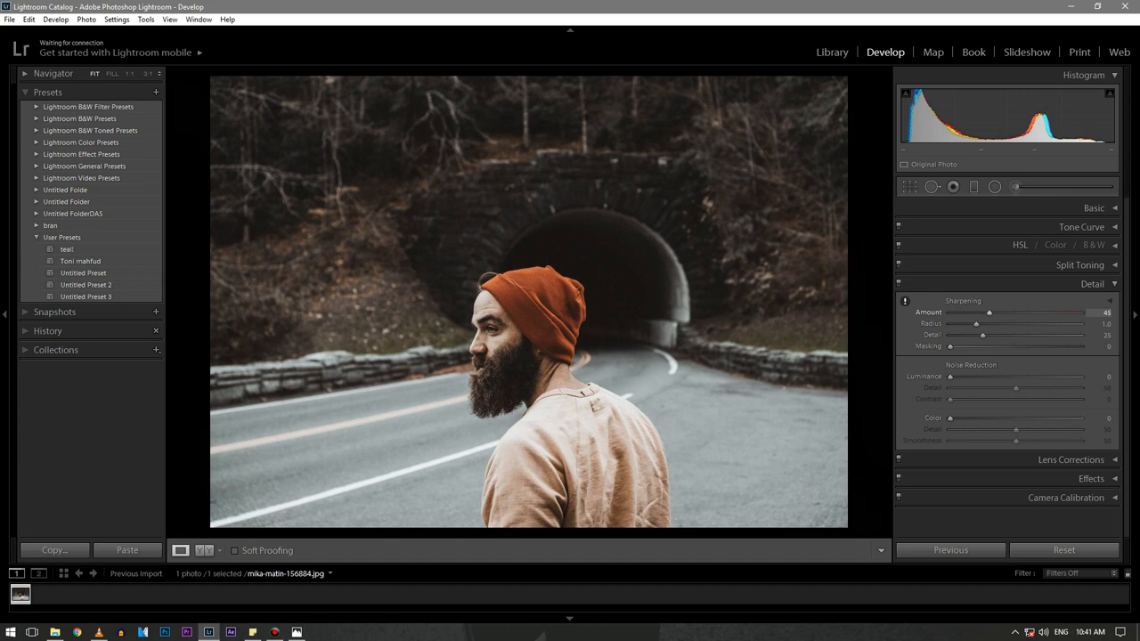
pyautogui.moveTo(950, 376); pyautogui.dragTo(964, 376)
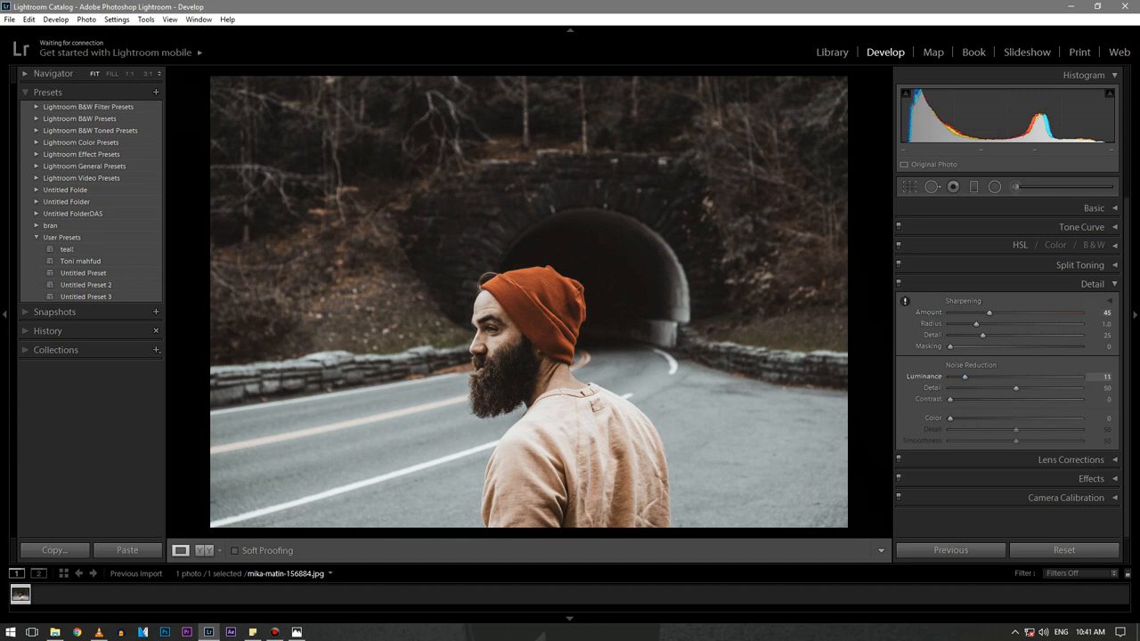
pyautogui.moveTo(963, 376); pyautogui.dragTo(969, 376)
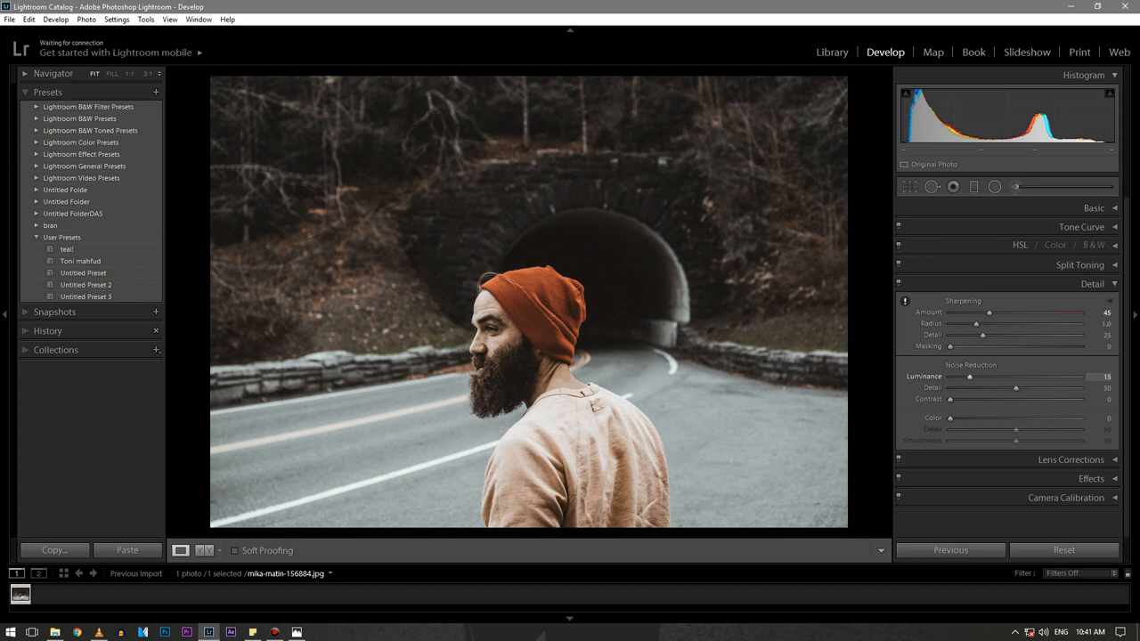
pyautogui.moveTo(951, 417); pyautogui.dragTo(1008, 417)
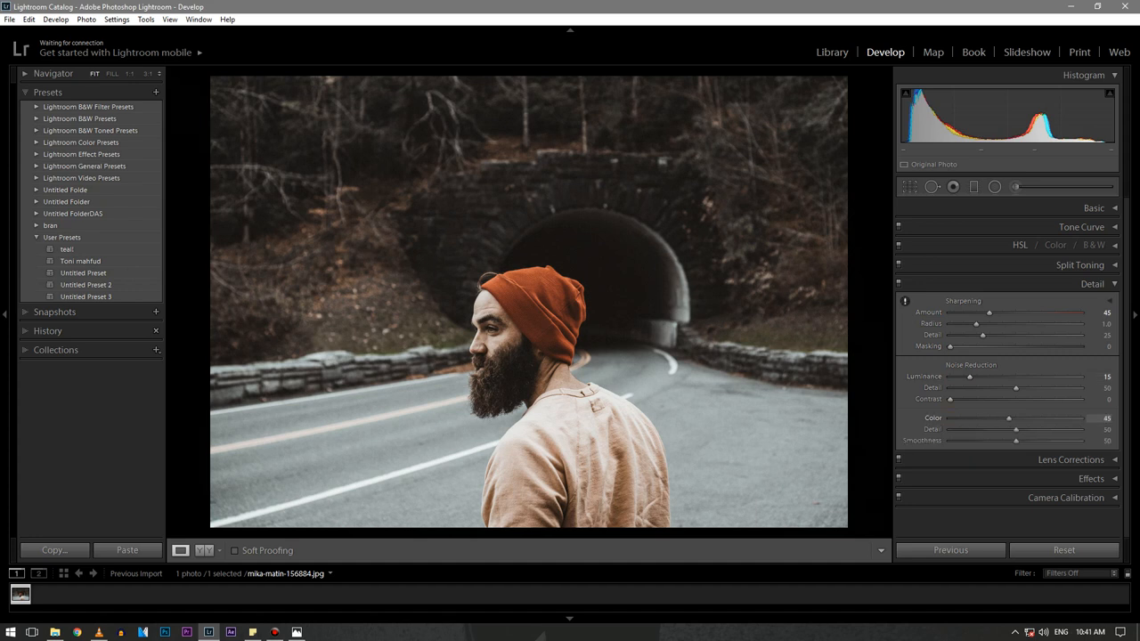
pyautogui.moveTo(1008, 417); pyautogui.dragTo(1005, 417)
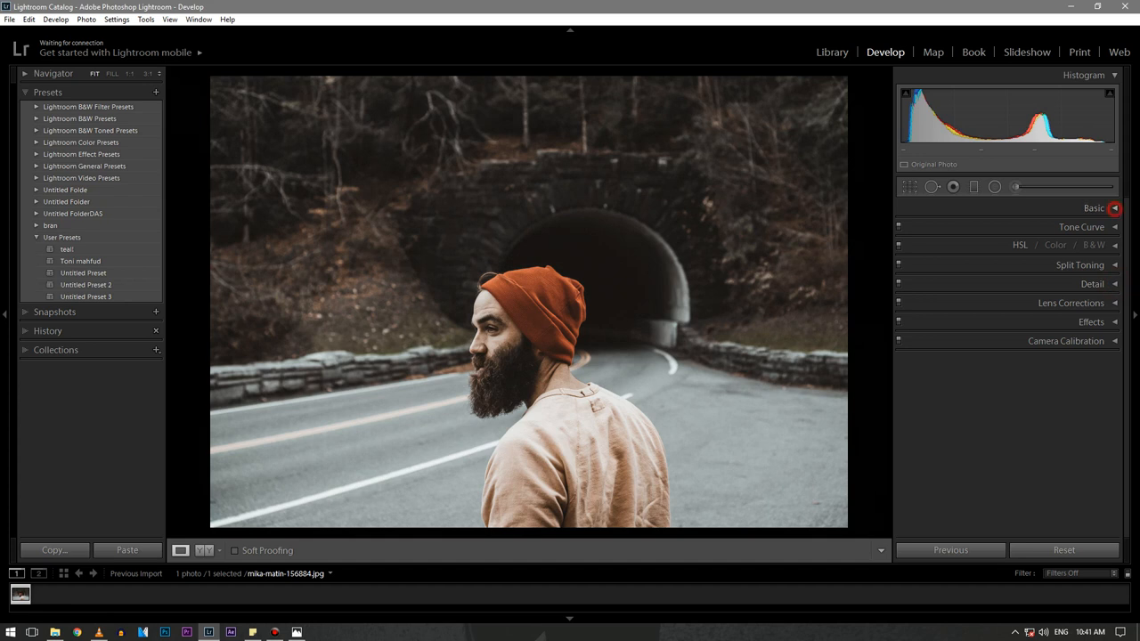
# In the Basic panel lower exposure to about -0.34 and boost clarity to about +68
pyautogui.click(1094, 206)
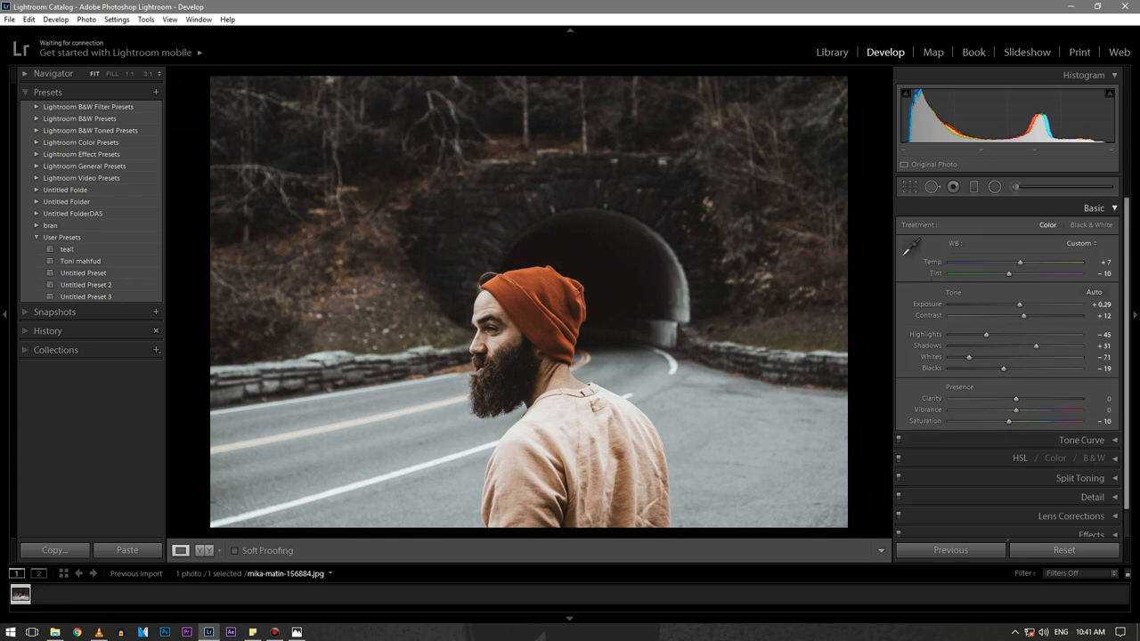
pyautogui.moveTo(1019, 305); pyautogui.dragTo(1024, 305)
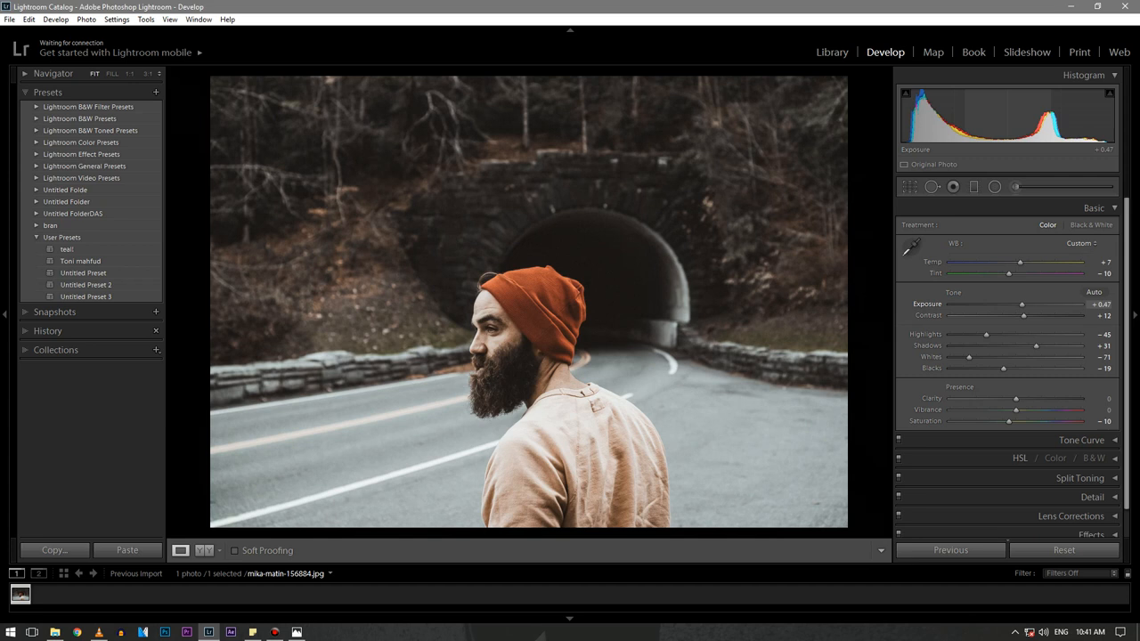
pyautogui.moveTo(1022, 302); pyautogui.dragTo(1010, 303)
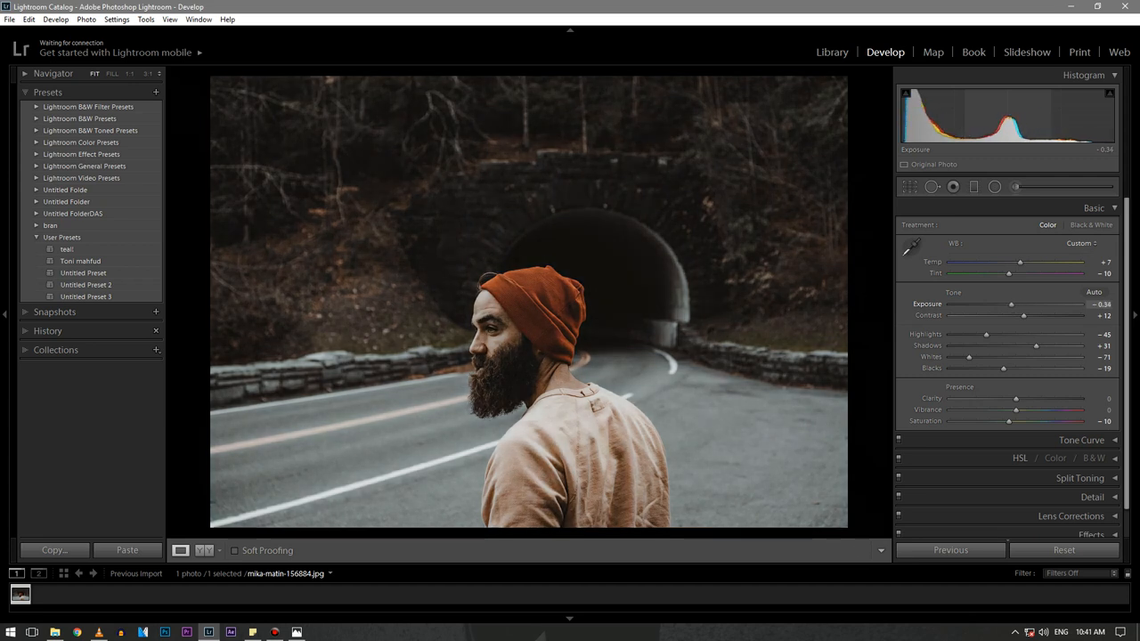
pyautogui.moveTo(1016, 399); pyautogui.dragTo(1019, 399)
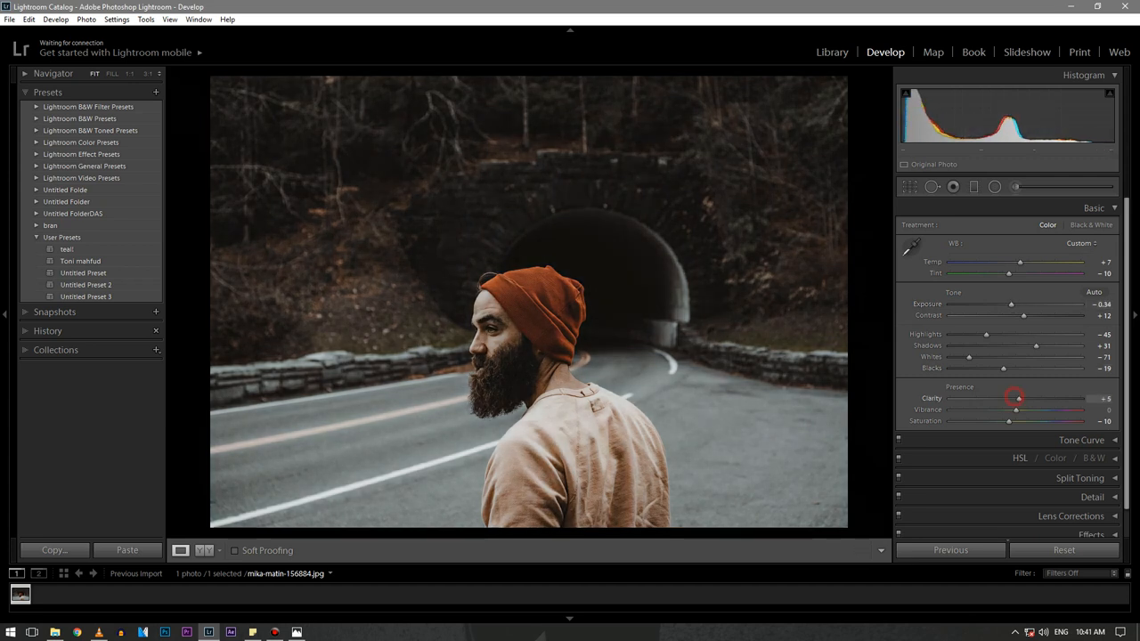
pyautogui.moveTo(1015, 399); pyautogui.dragTo(1055, 399)
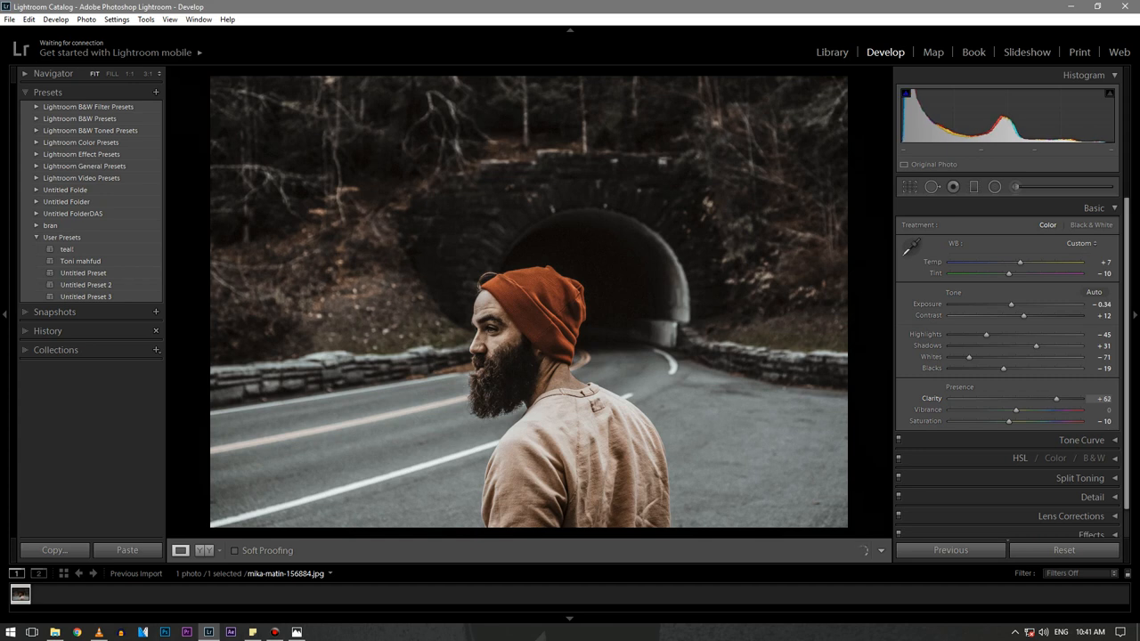
pyautogui.moveTo(1054, 399); pyautogui.dragTo(1069, 399)
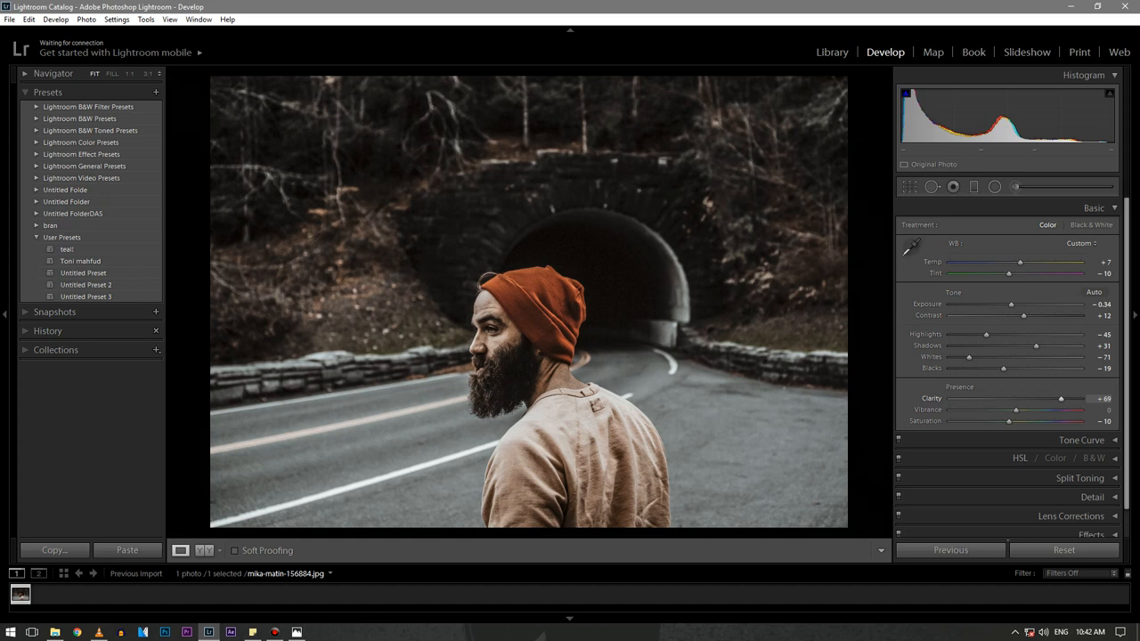
# Compare before and after side by side, return to loupe view and apply the saved user preset
pyautogui.click(180, 551)
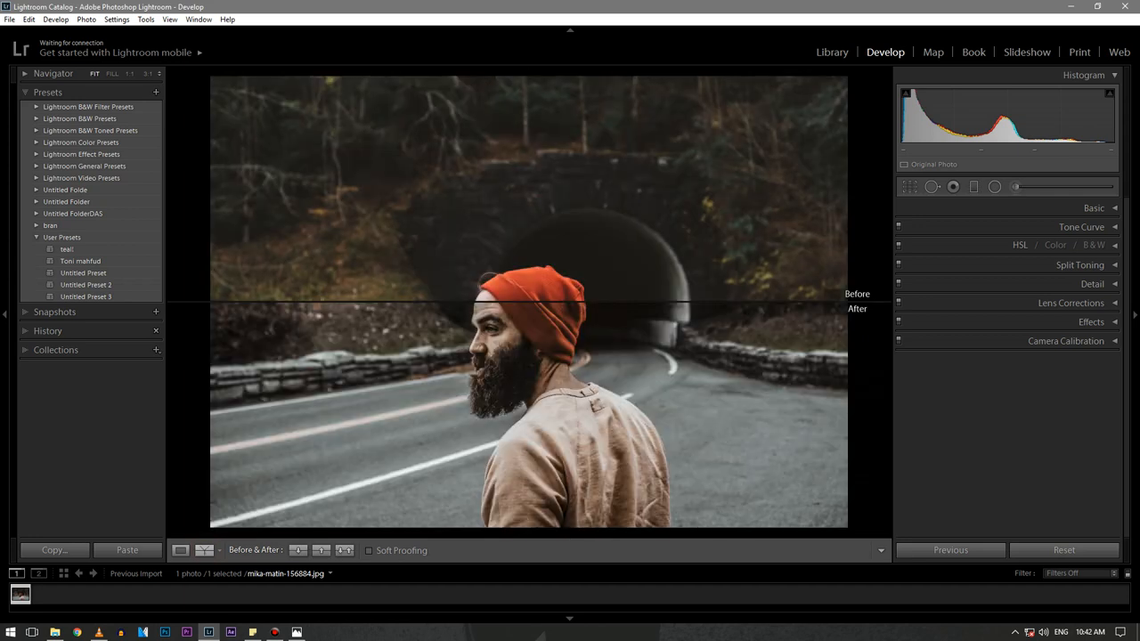
pyautogui.click(346, 549)
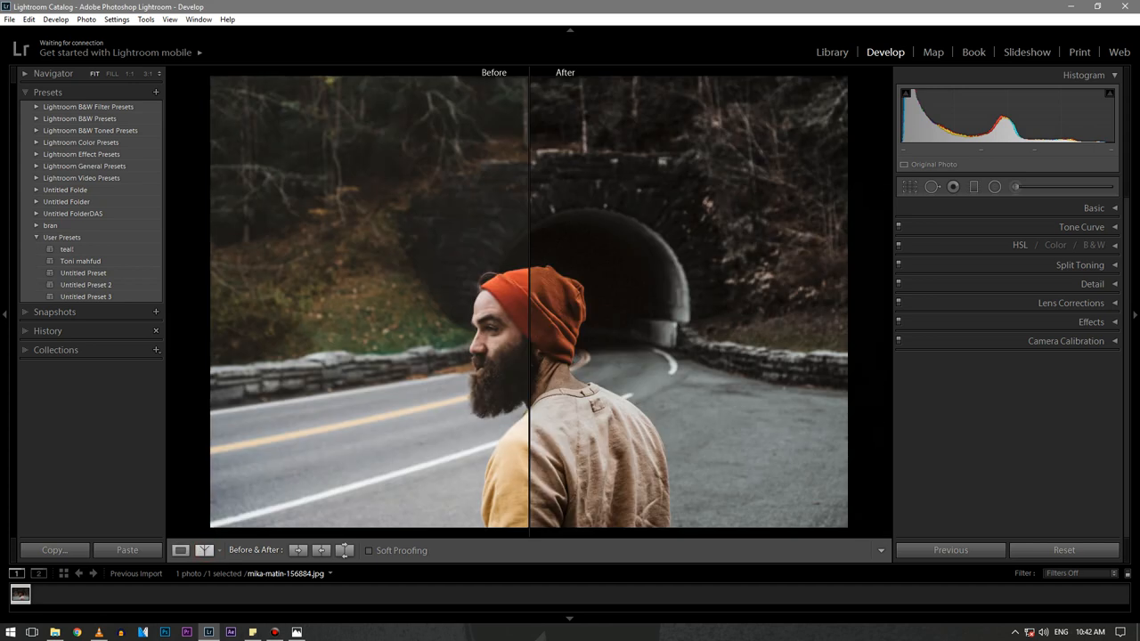
pyautogui.click(180, 549)
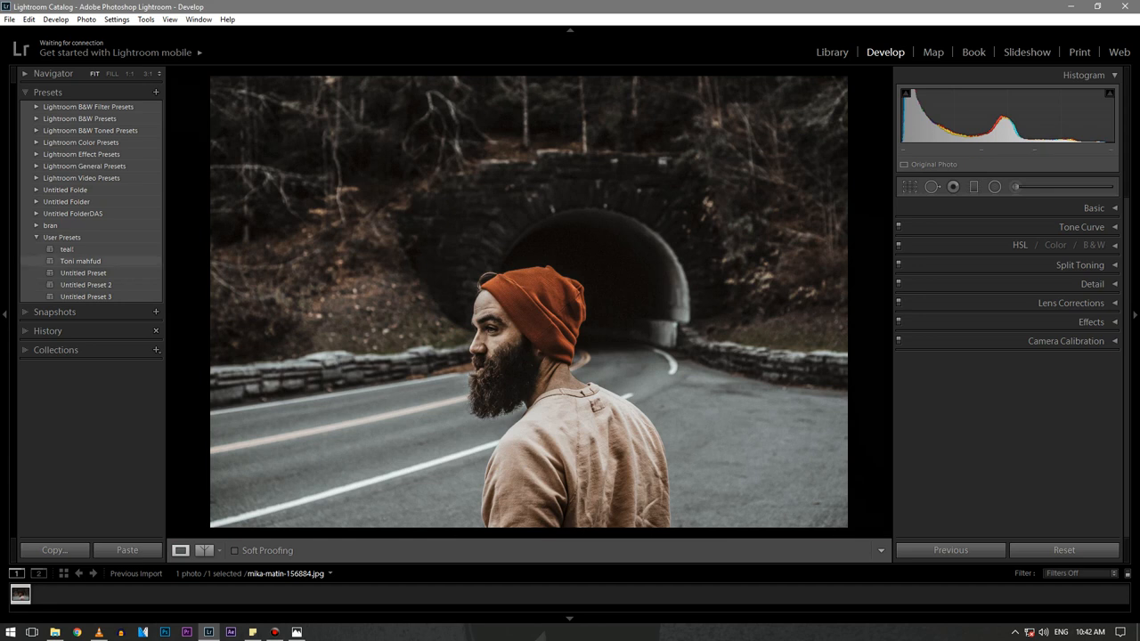
pyautogui.click(80, 260)
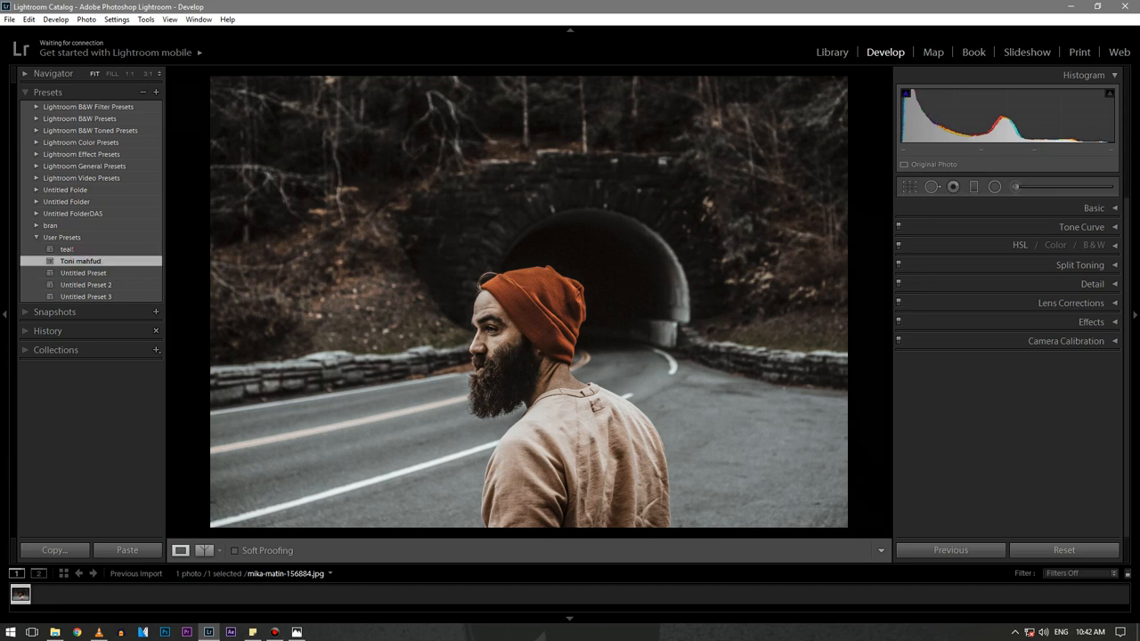